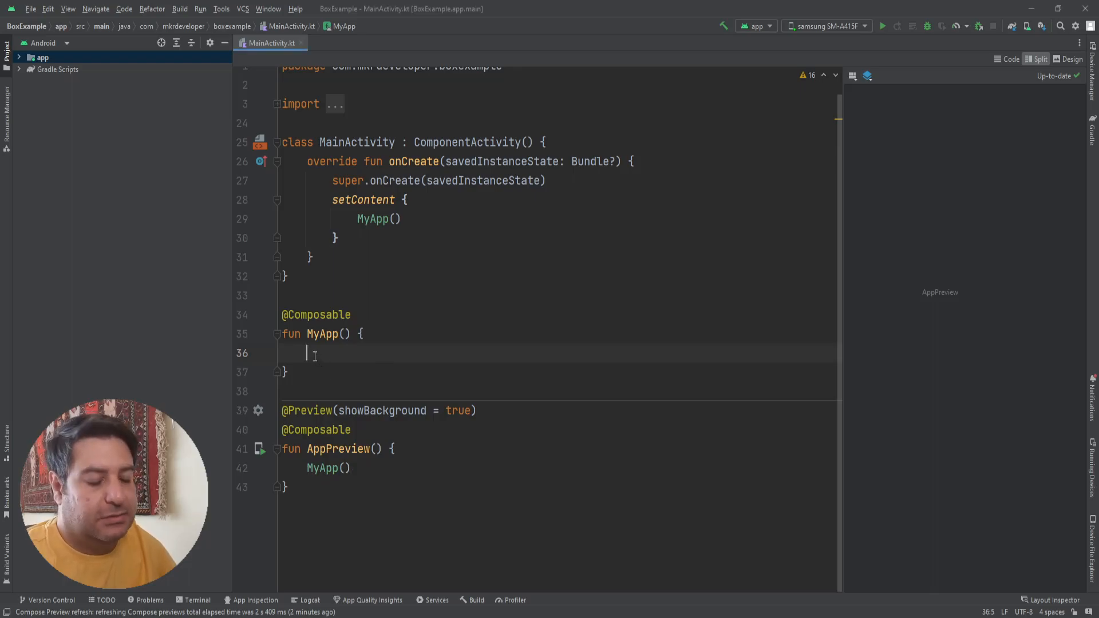
Write a Box with Modifier.background(Color.Yellow).fillMaxSize() so the preview is solid yellow.
text(B)
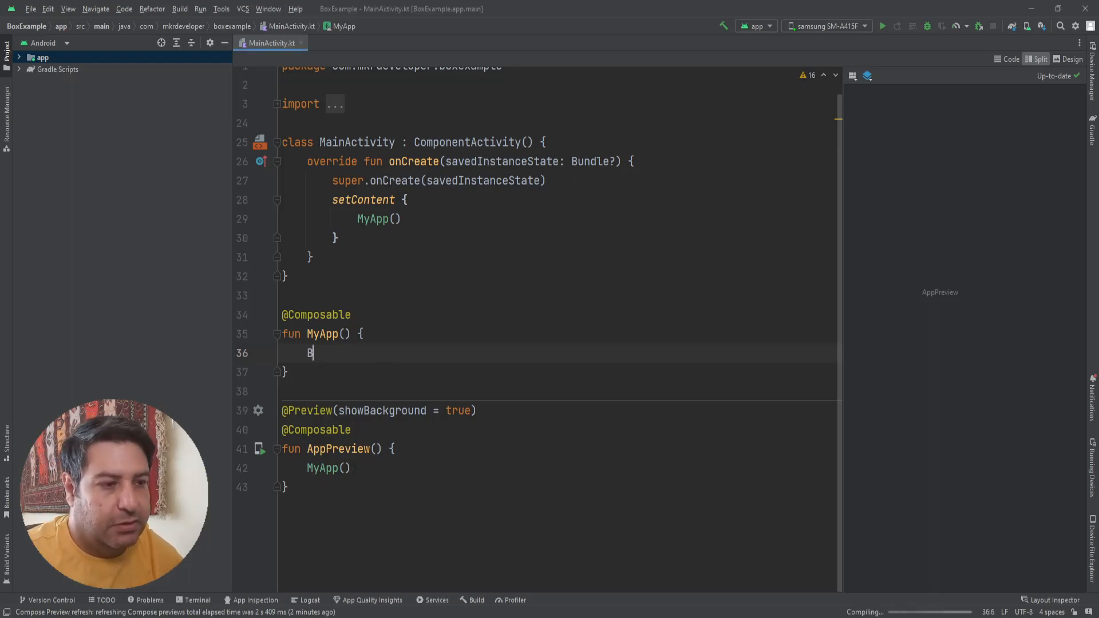
text(ox() {)
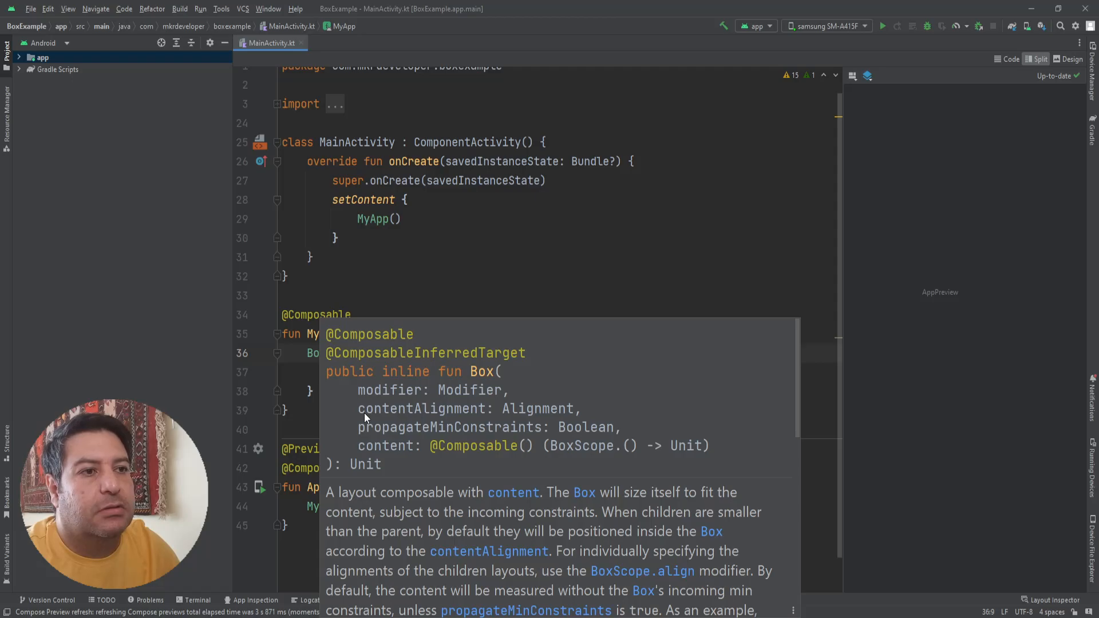
mouse_move(468, 416)
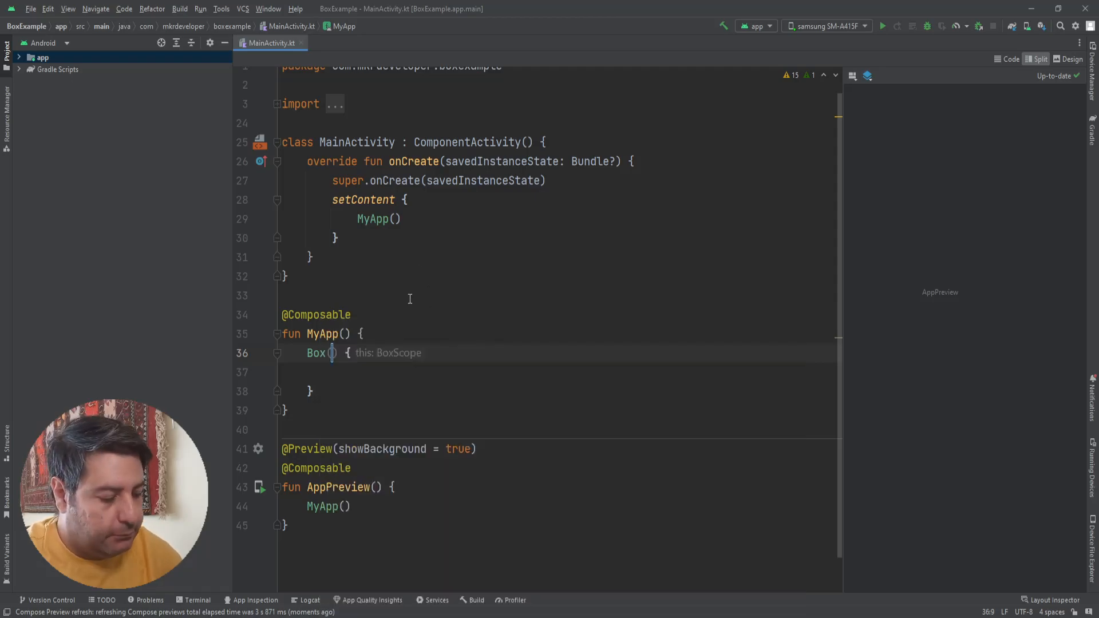
text(modifier =)
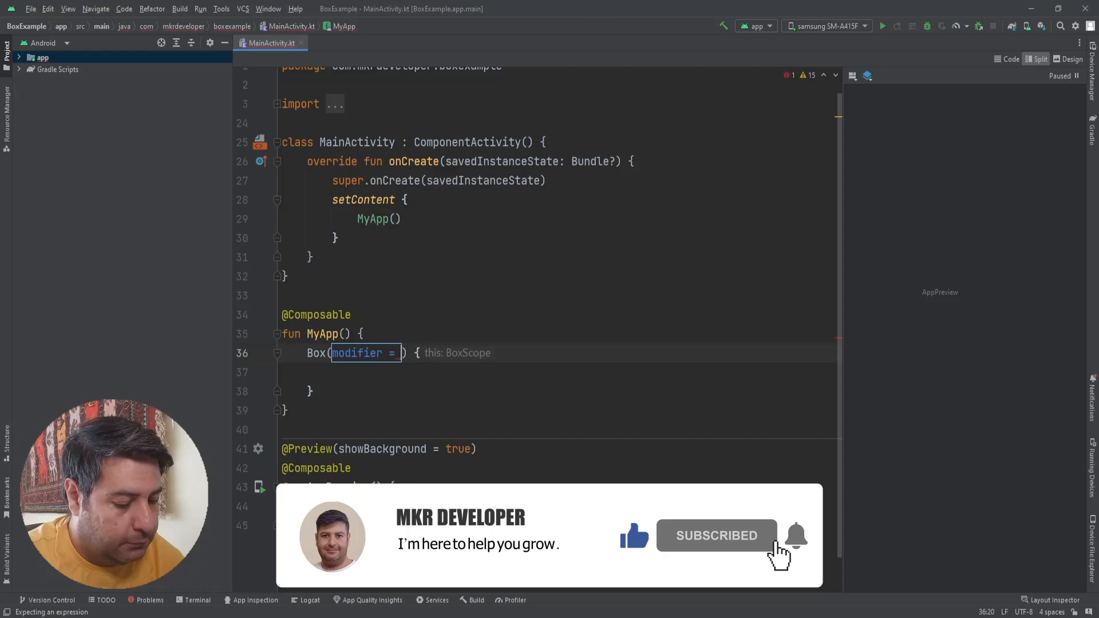
text(Modifier)
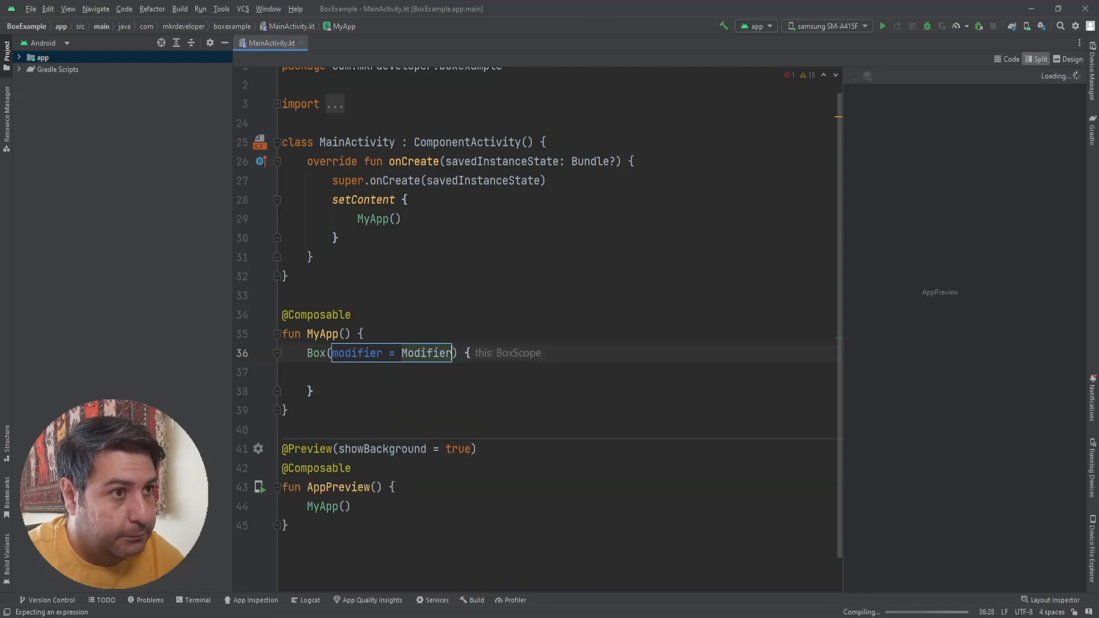
text(.)
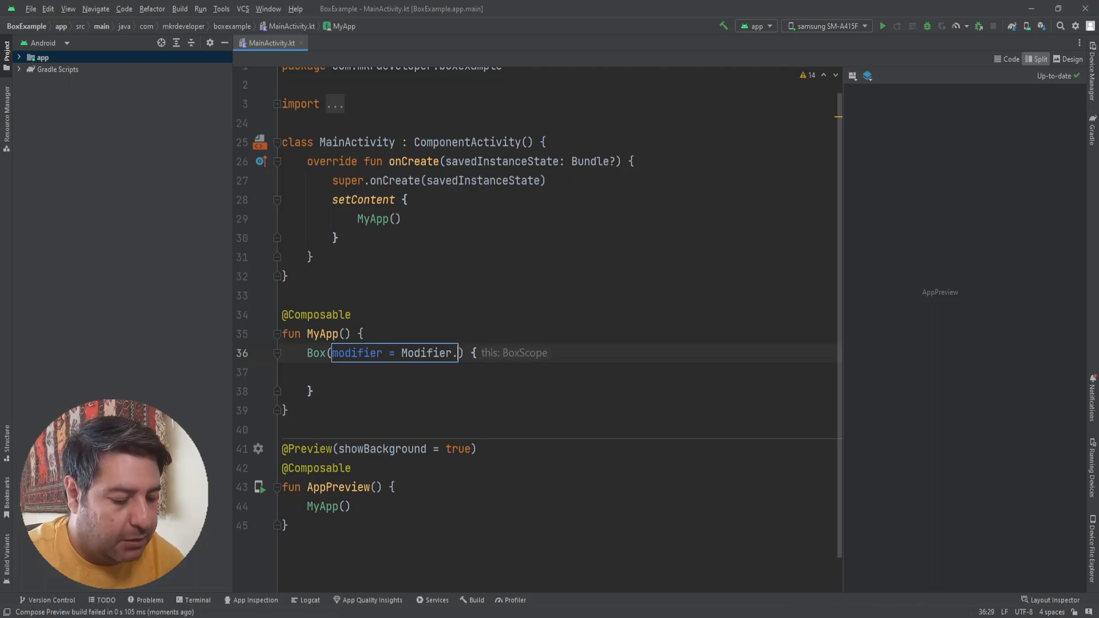
text(background(Color.Yellow)
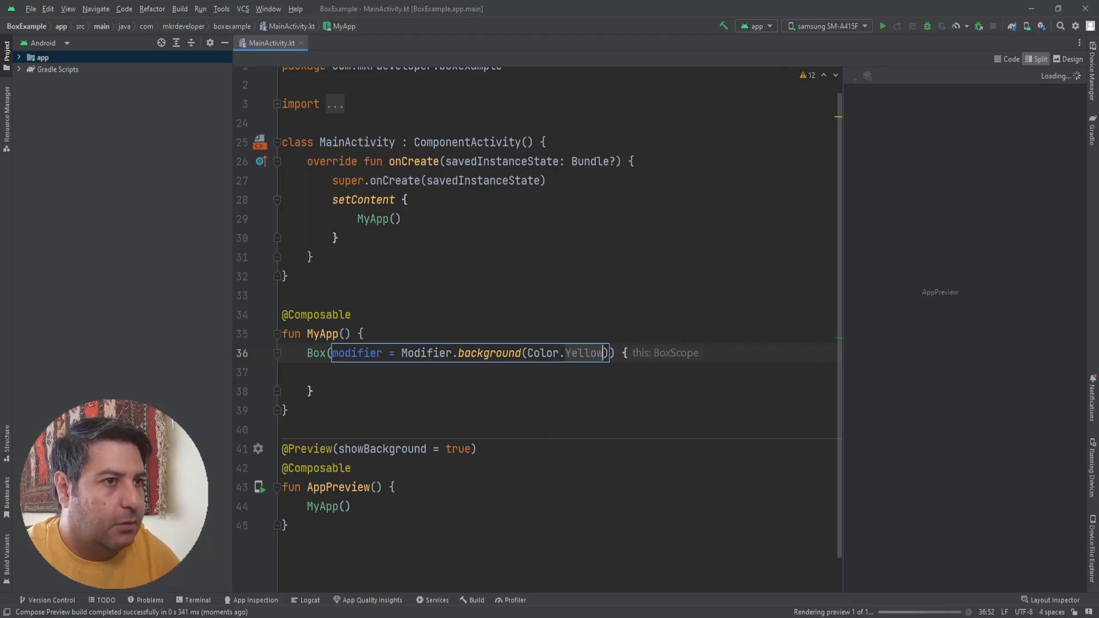
text(.)
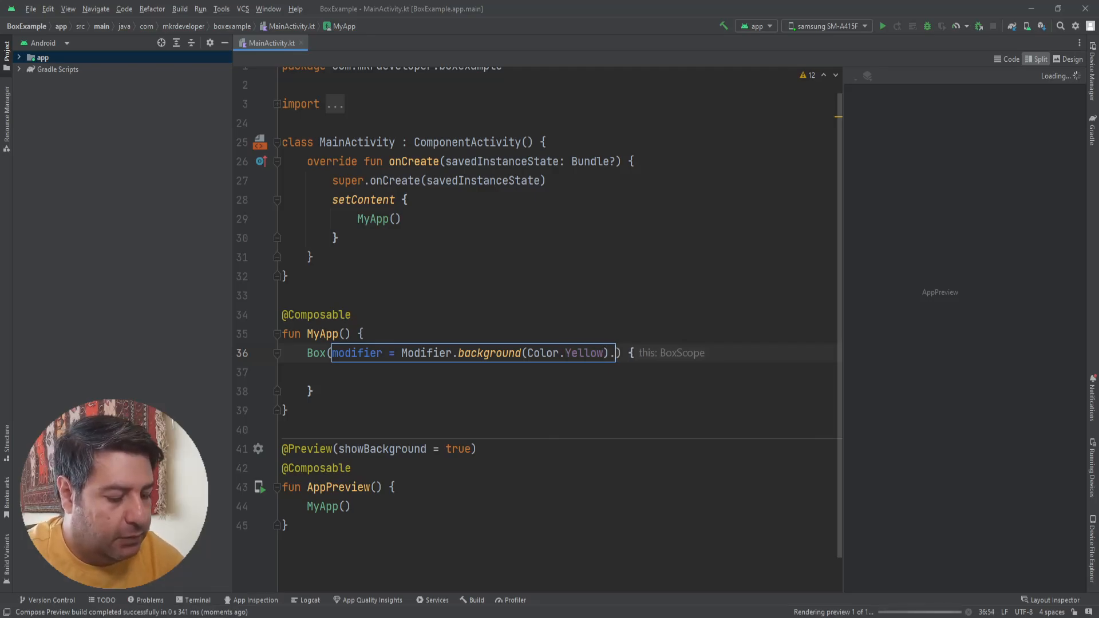
text(.fillMaxSize()) {)
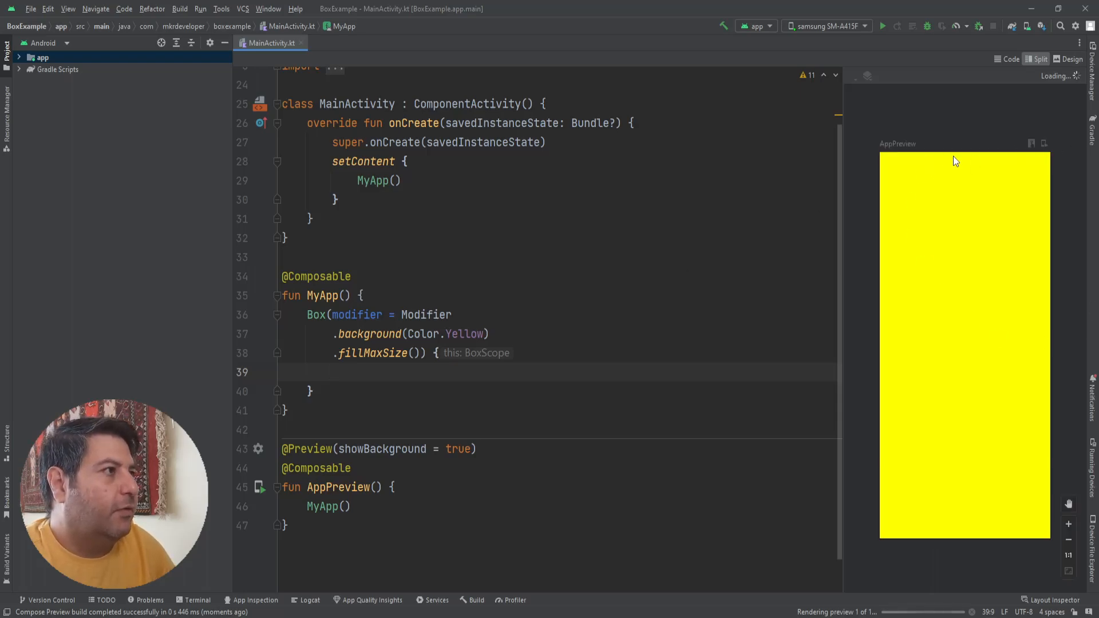
Replace Color.Yellow with Color.White in the Box's background modifier.
double_click(463, 333)
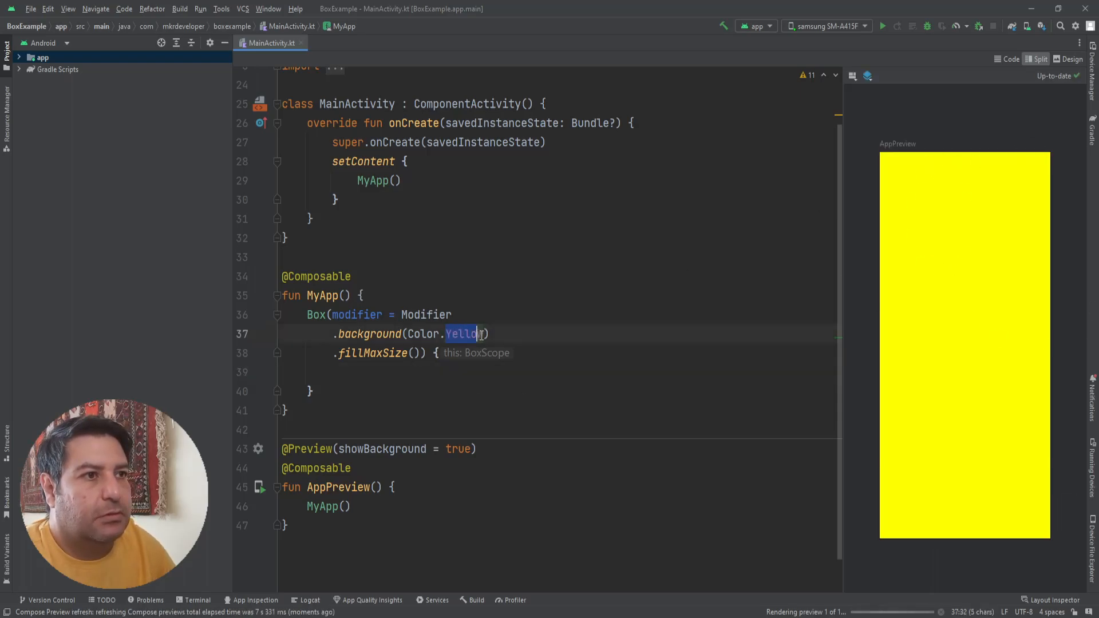
text(W)
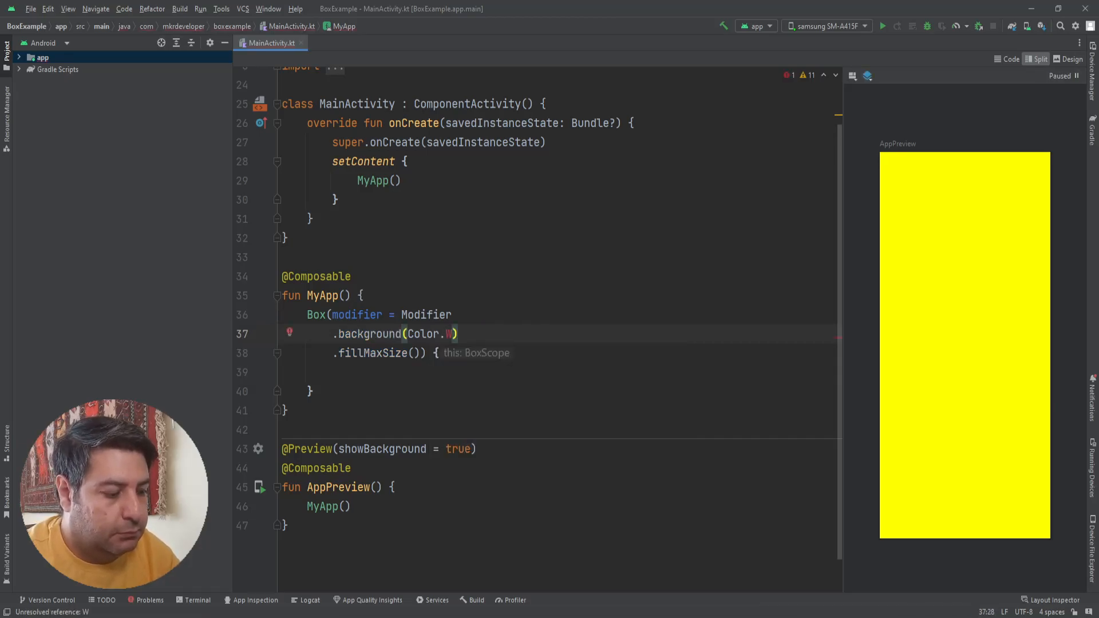
text(i)
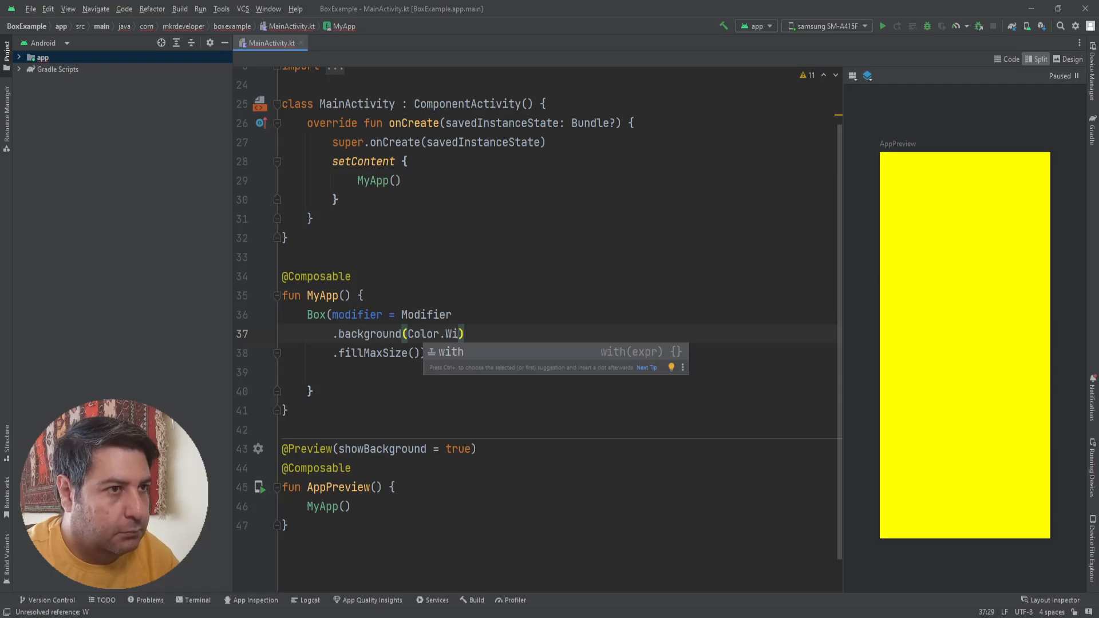
key(Backspace)
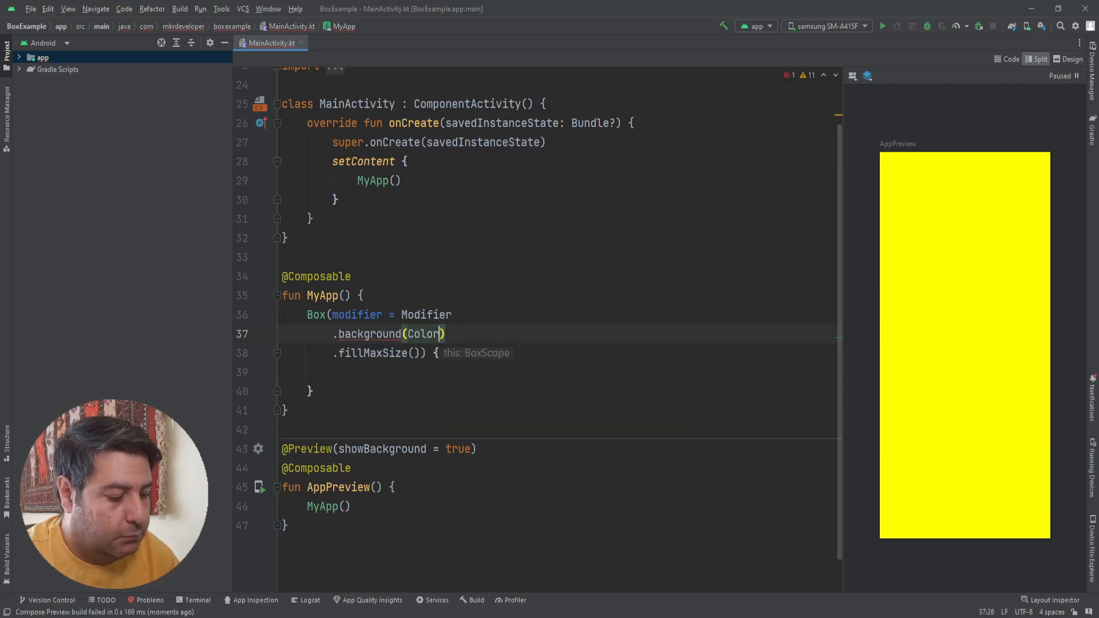
text(.White)
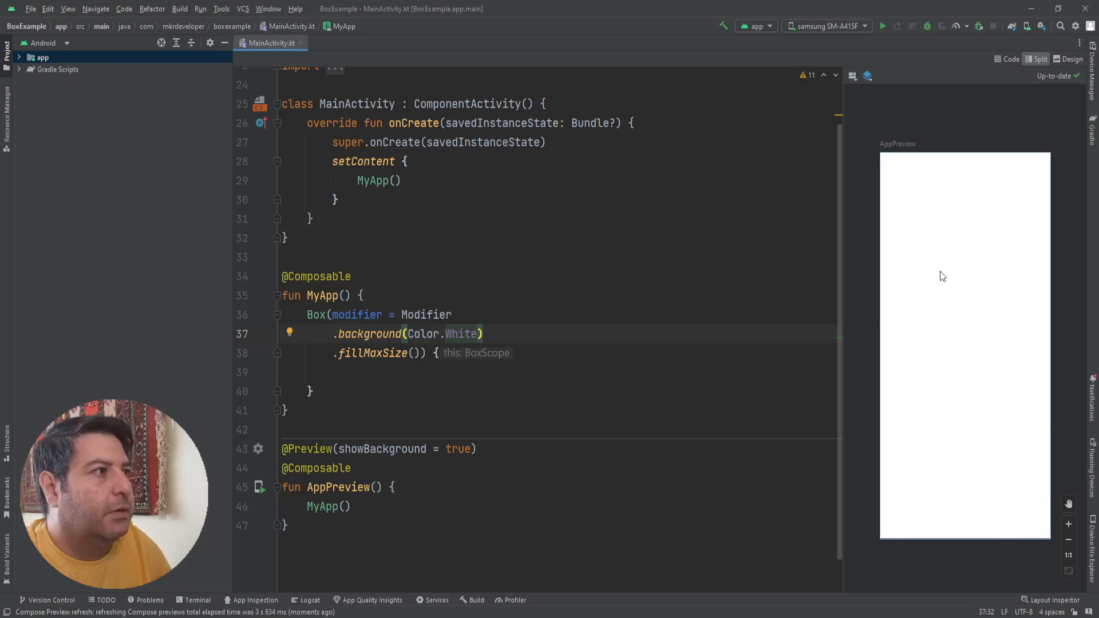
mouse_move(962, 372)
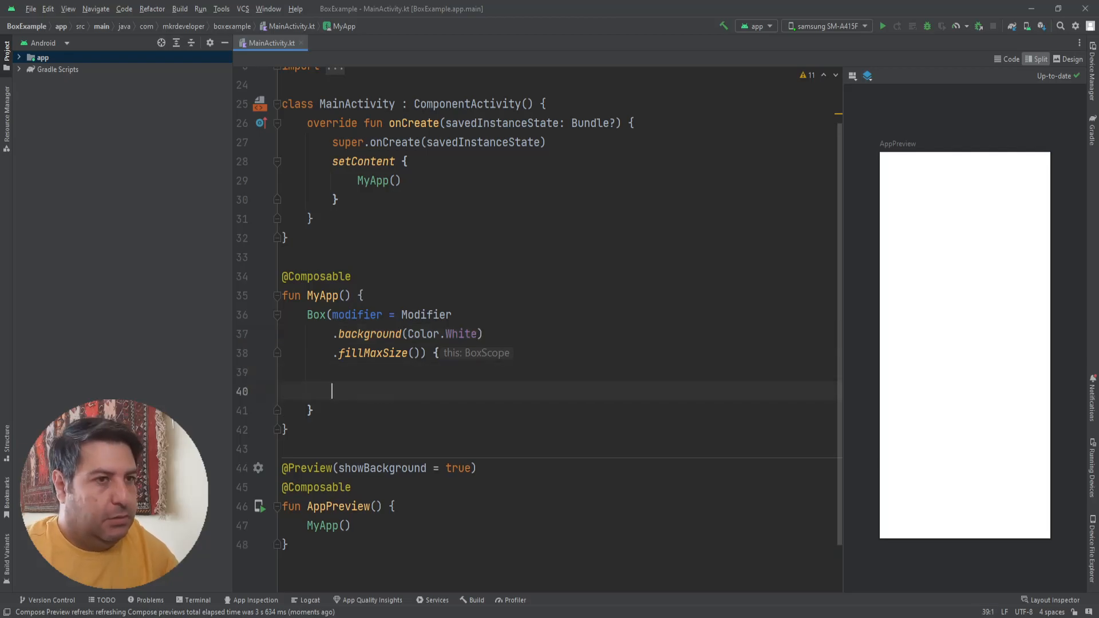
Nest a Box inside with Modifier.background(Color.Yellow).
text(B)
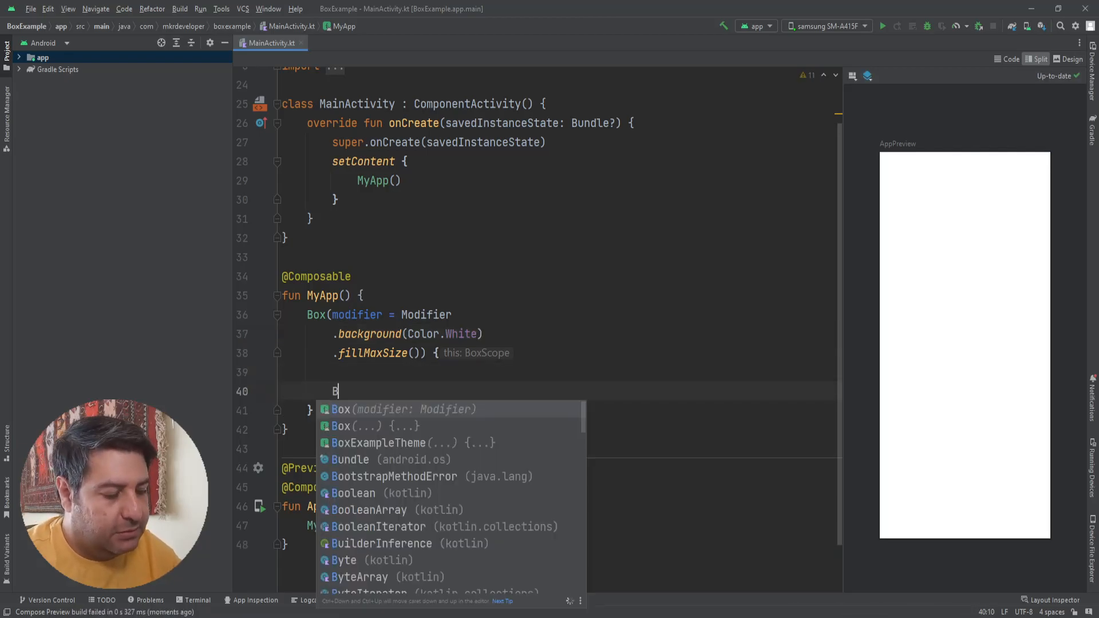
click(369, 426)
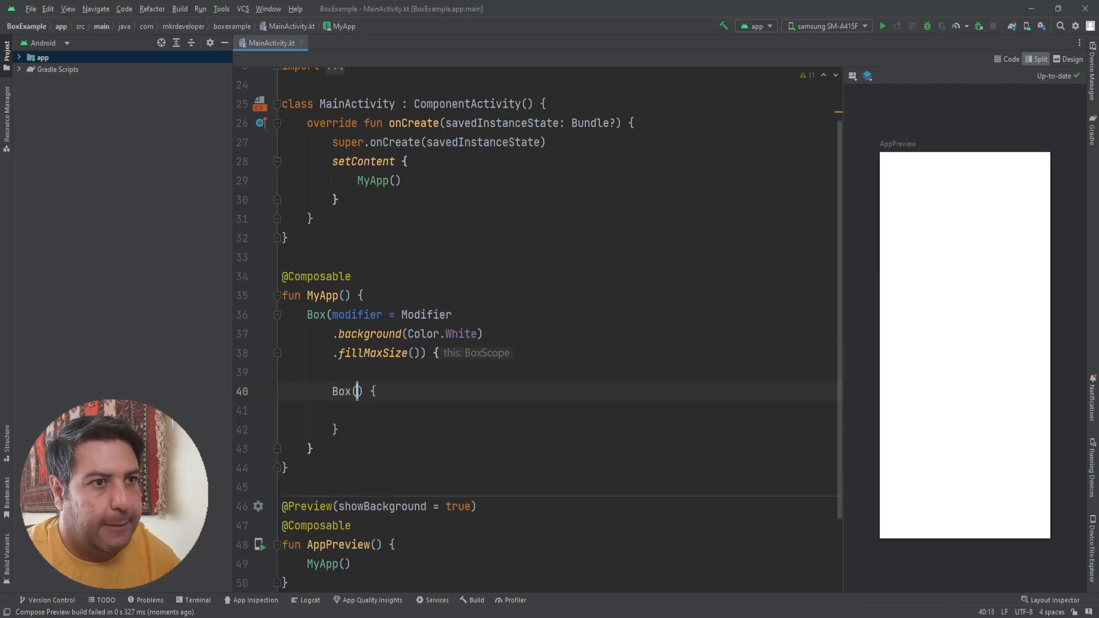
text(mod)
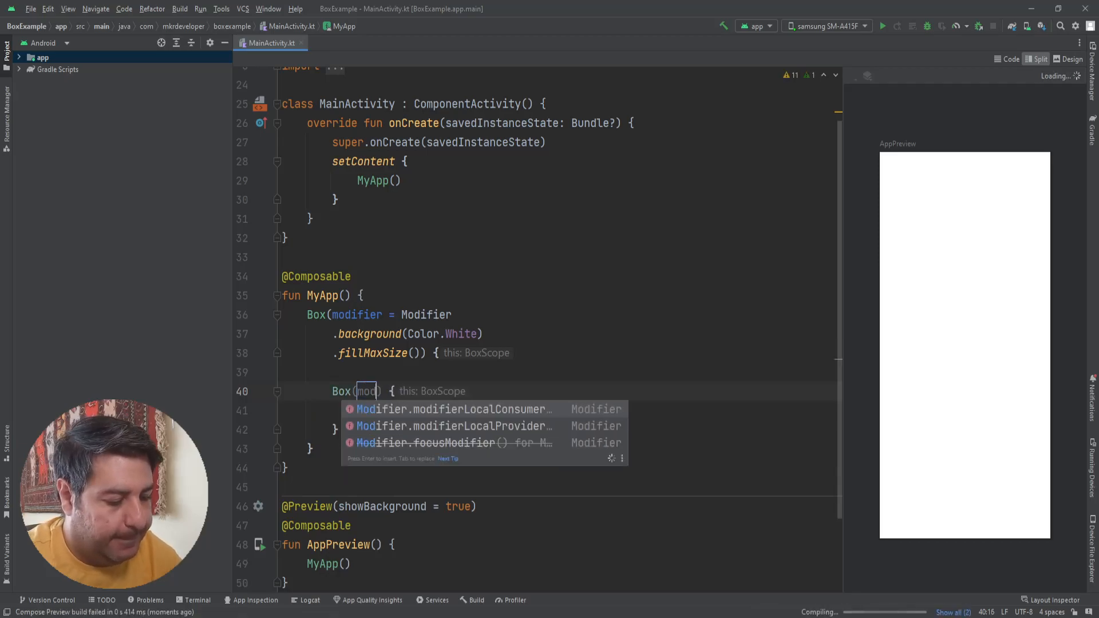
text(ifier = Modifier)
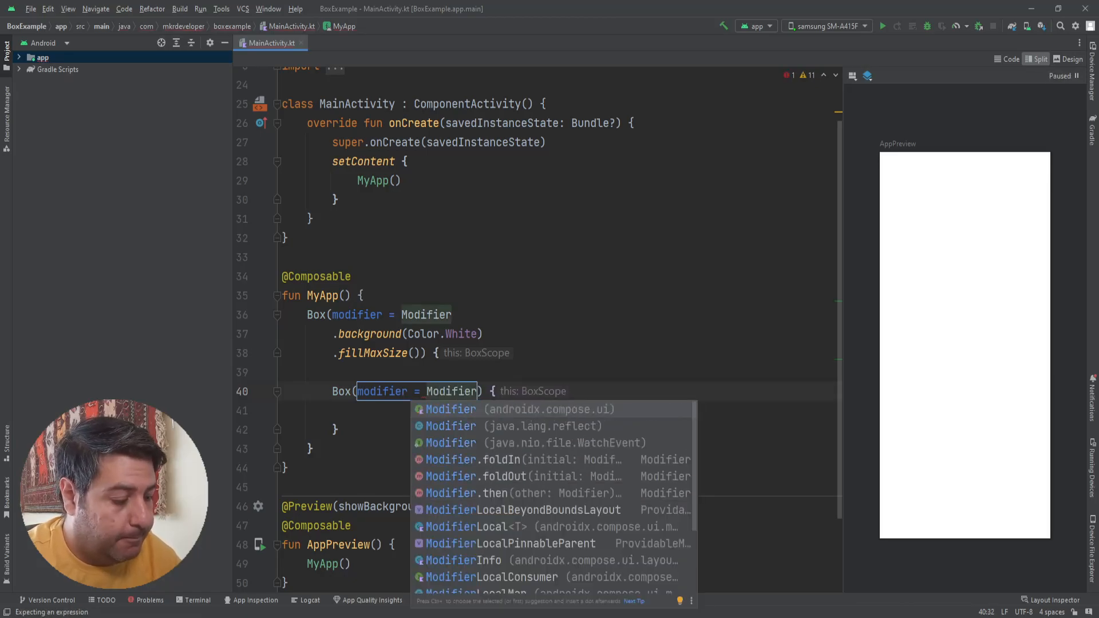
text(.)
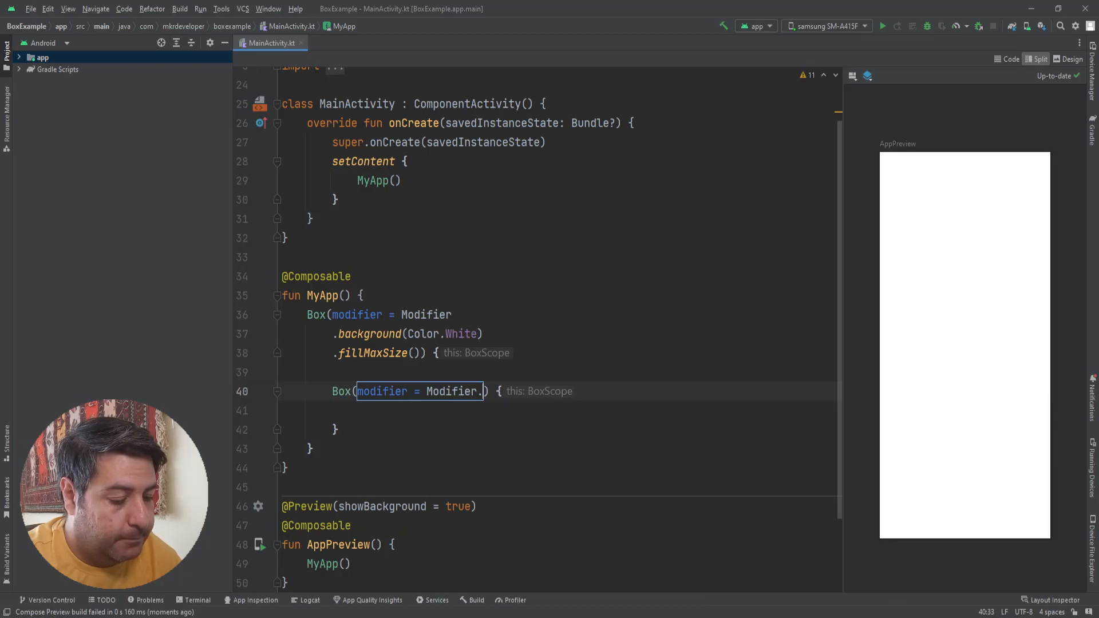
text(background(Col)
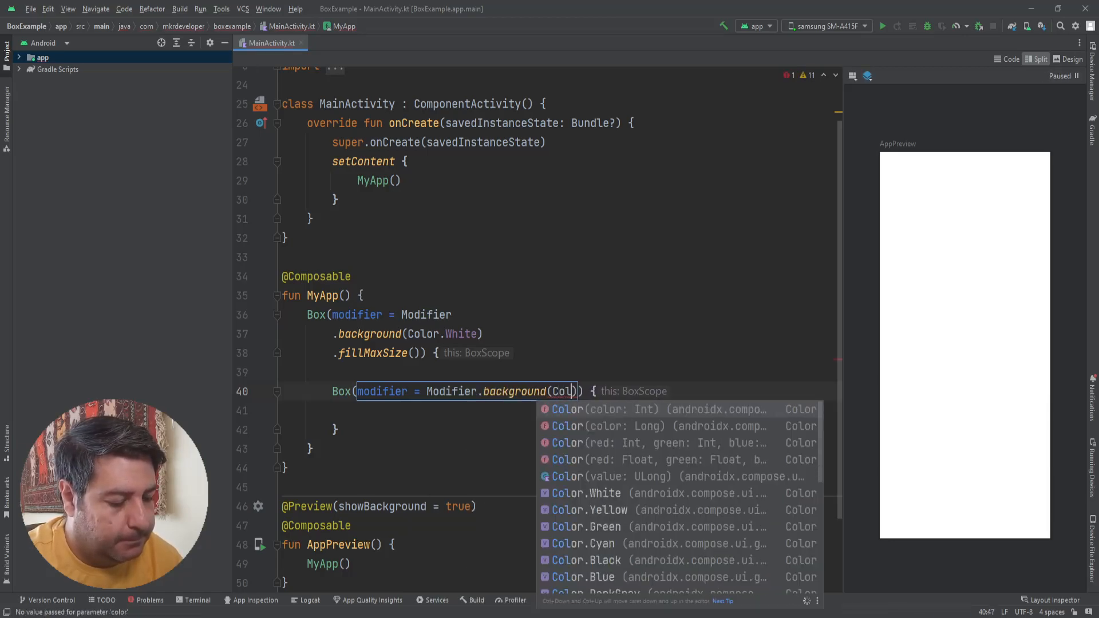
text(Ye)
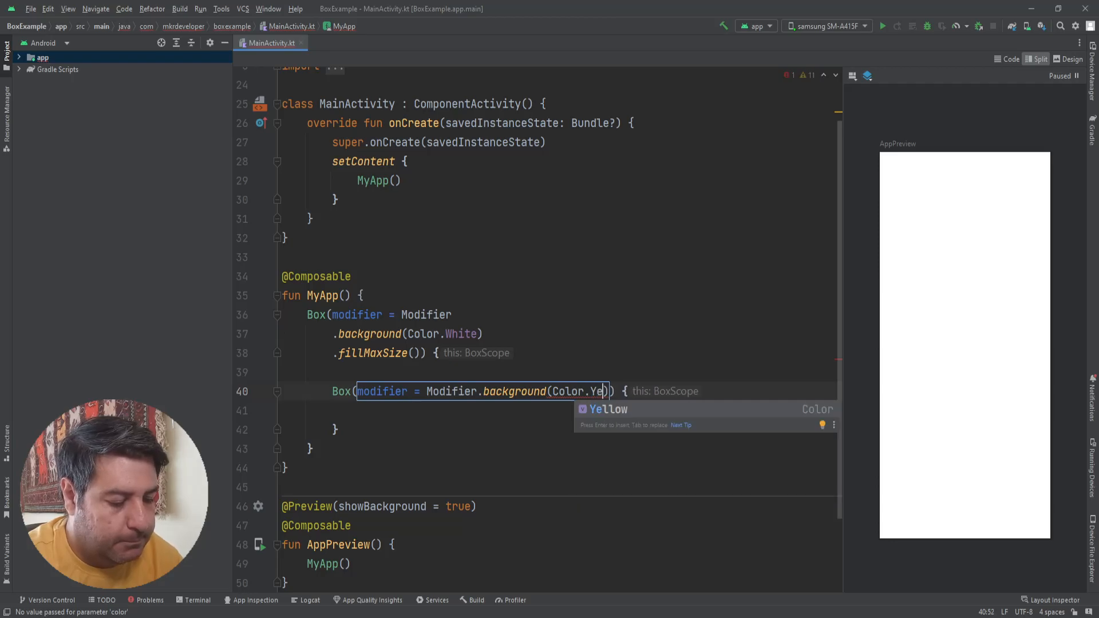
key(Enter)
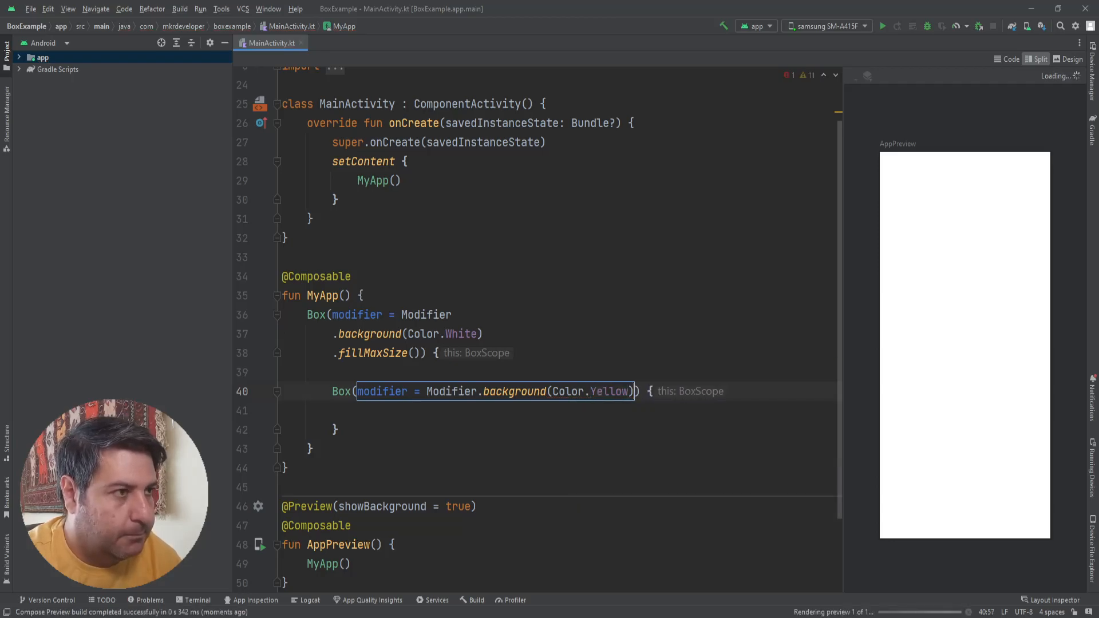
Extend the inner Box's modifier with .width(250.dp).height(250.dp).
text(.)
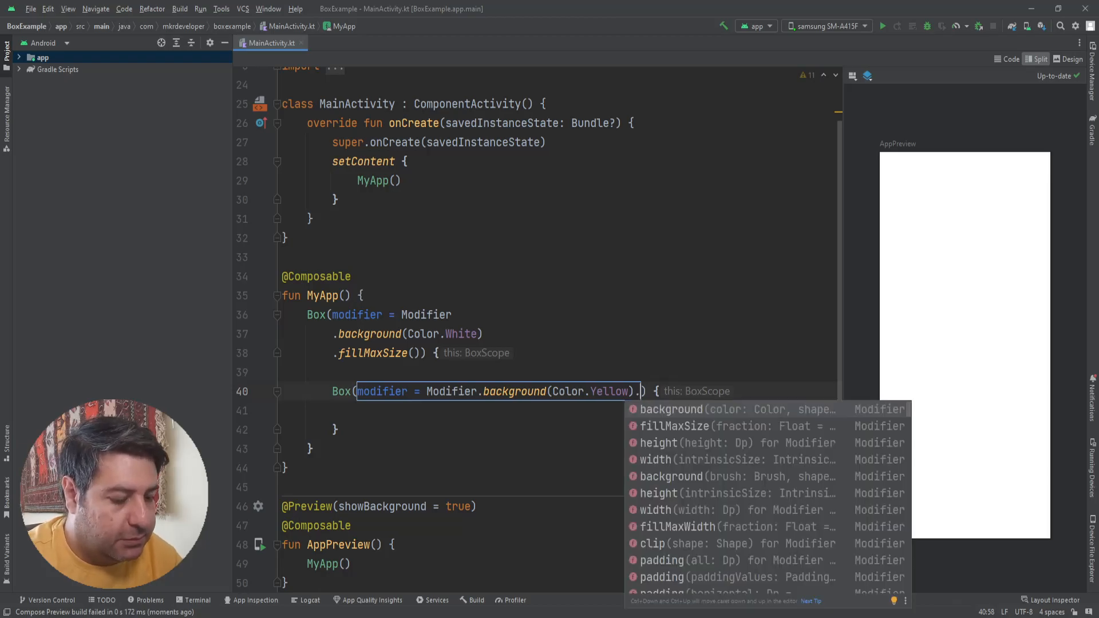
text(width(250)
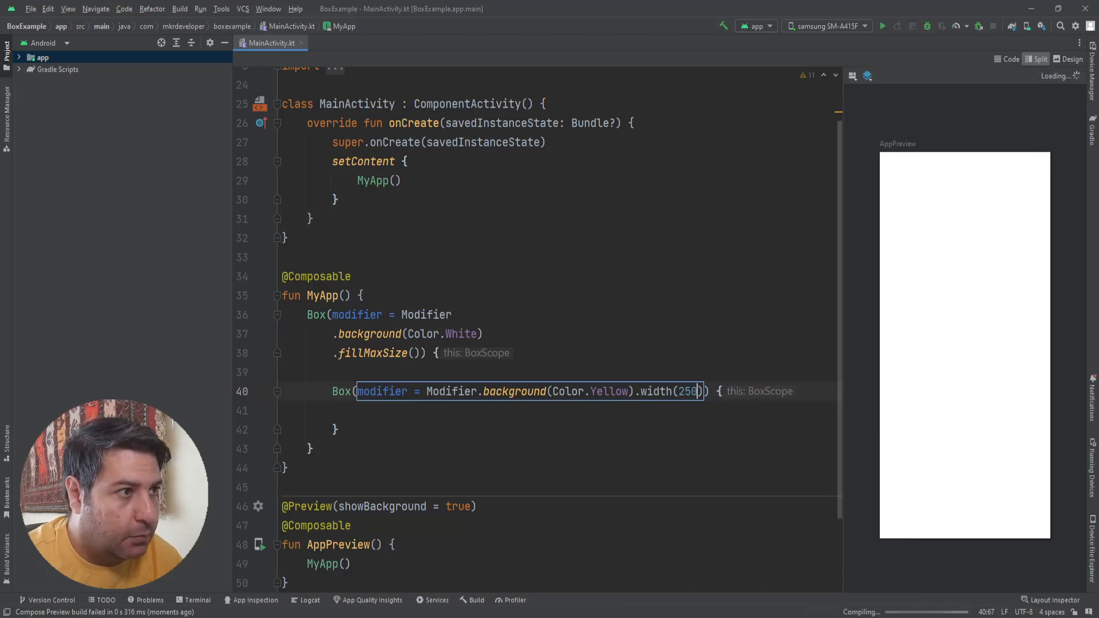
text(.dp)
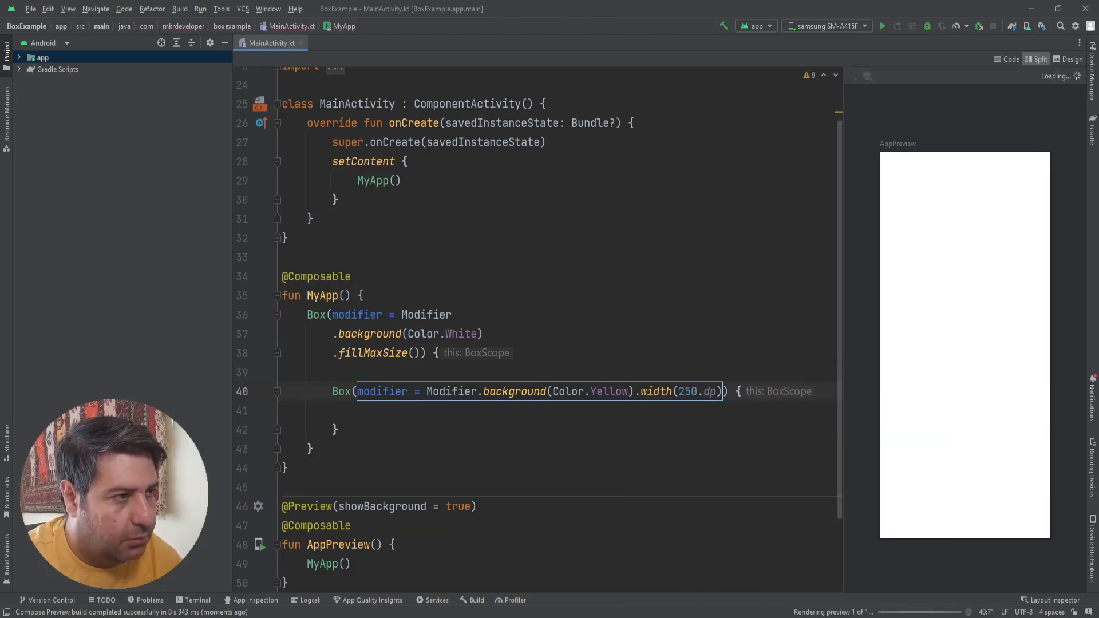
text(.height()
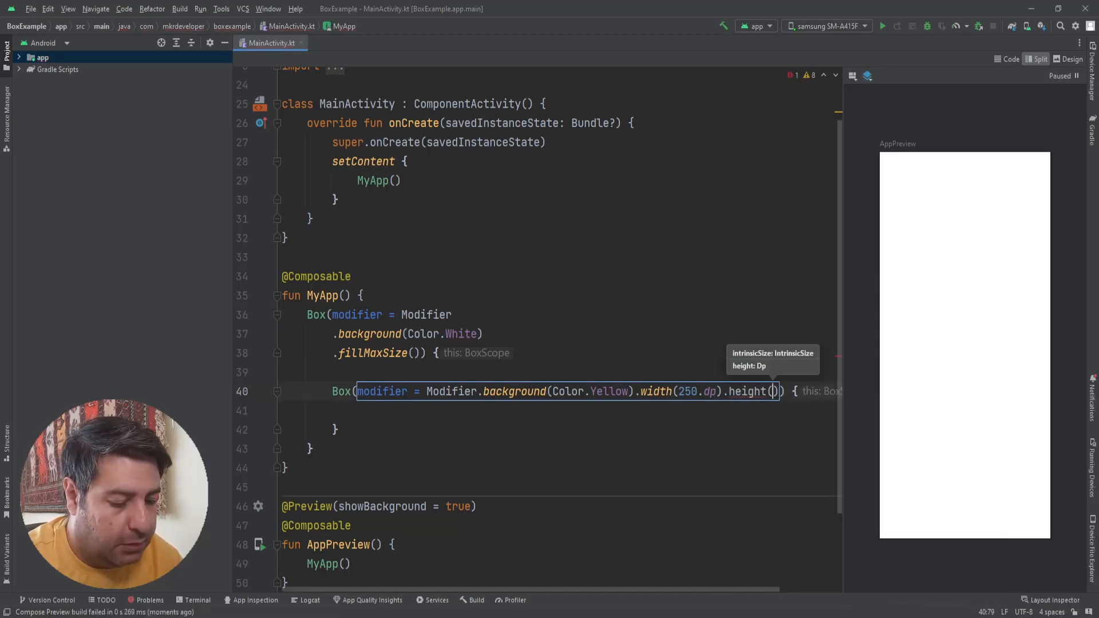
text(25)
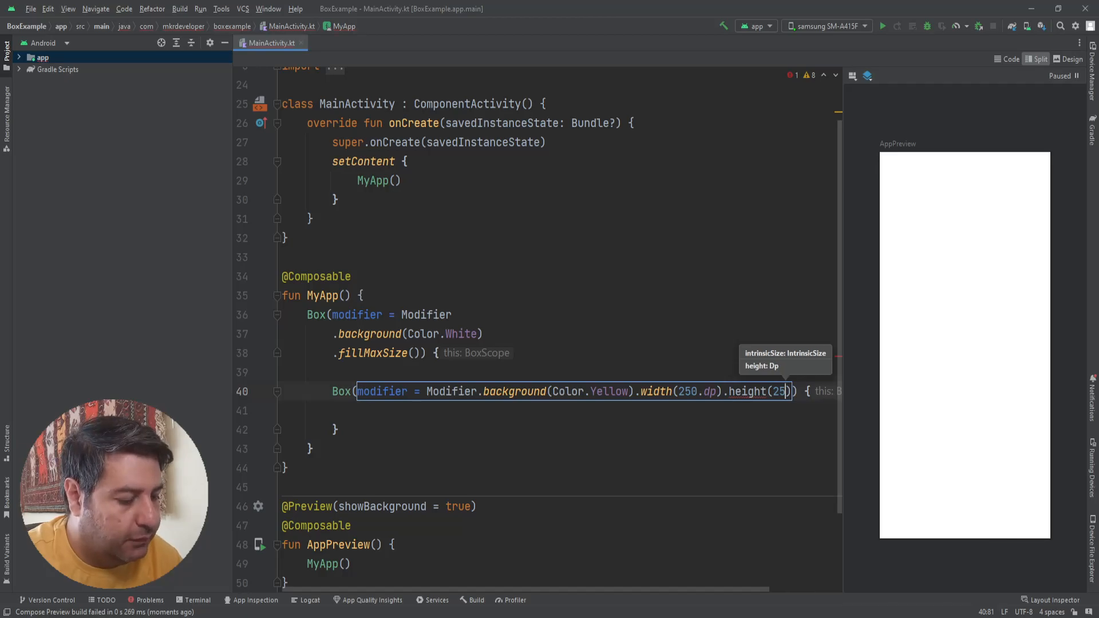
text(.dp)) {)
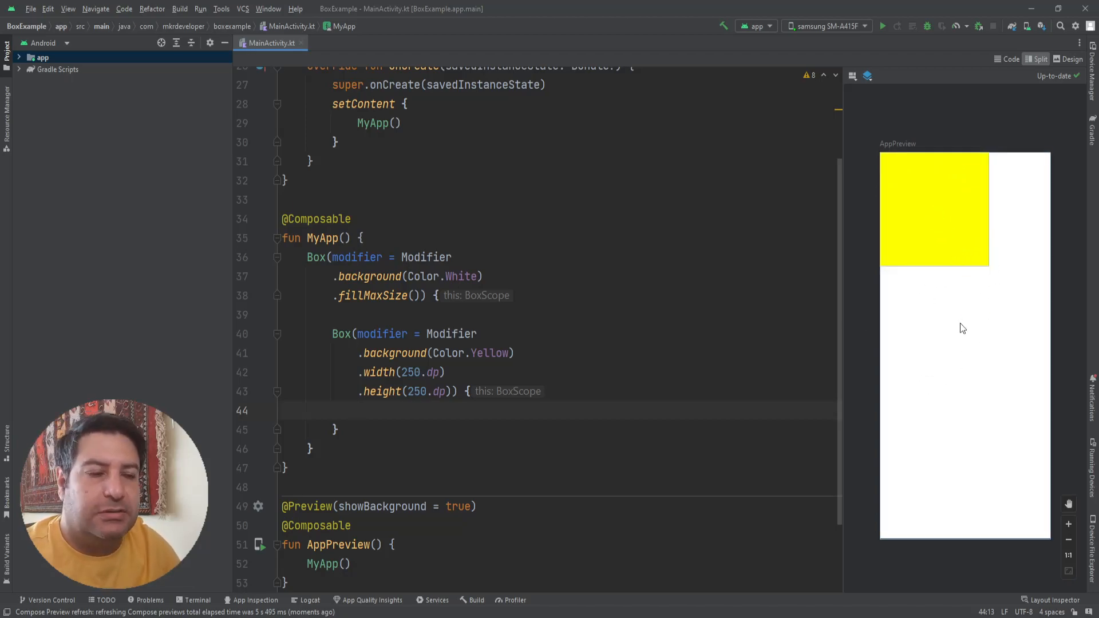
mouse_move(958, 550)
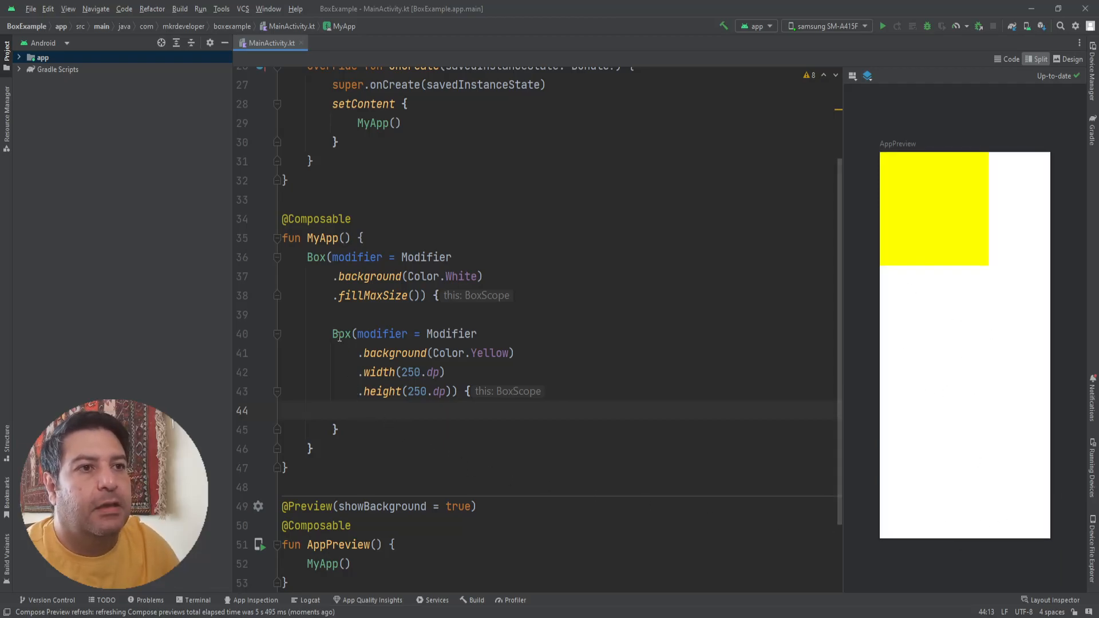
mouse_move(342, 333)
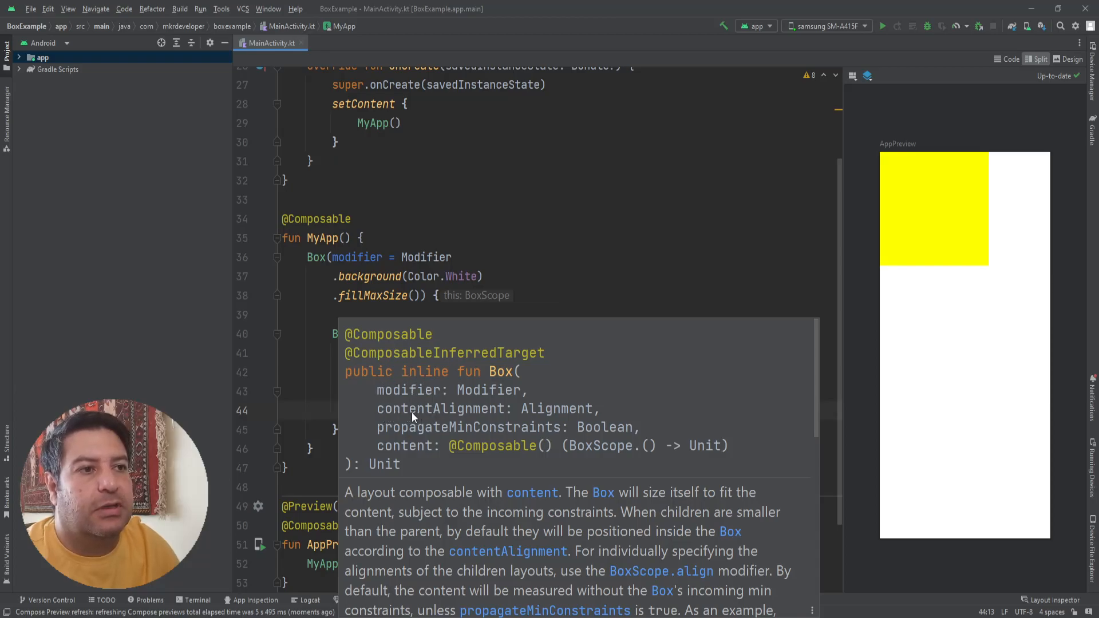
mouse_move(557, 408)
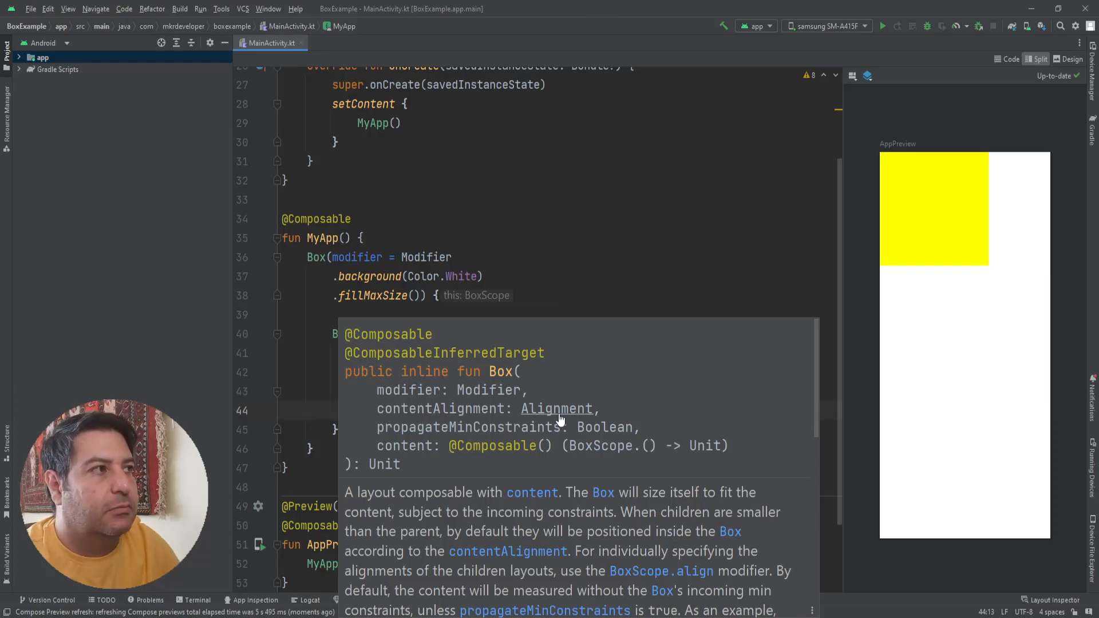
mouse_move(943, 216)
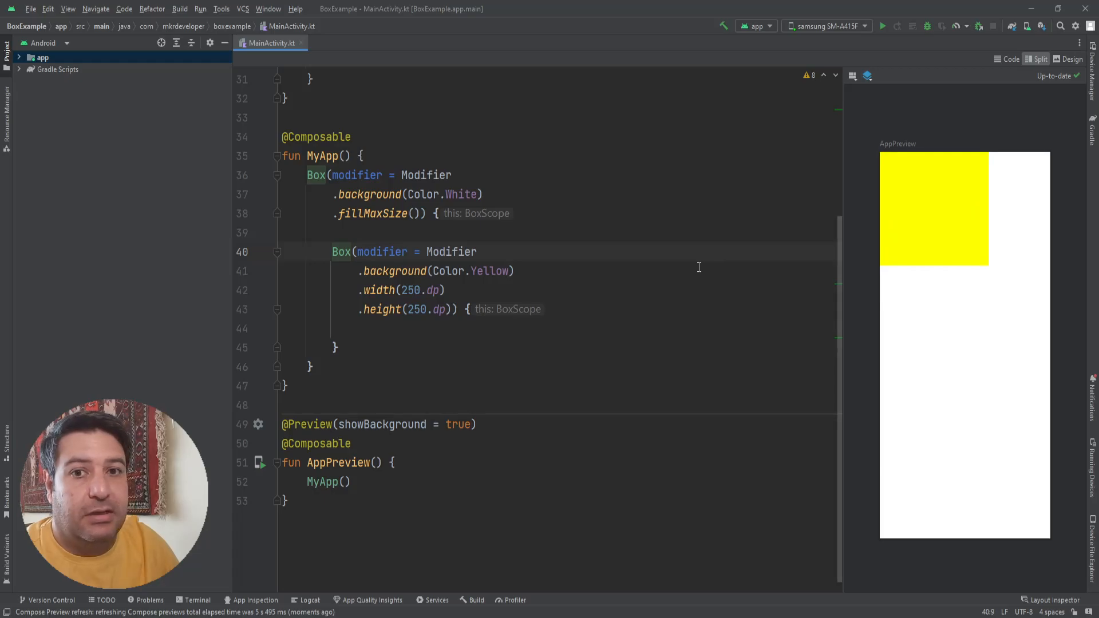
mouse_move(362, 339)
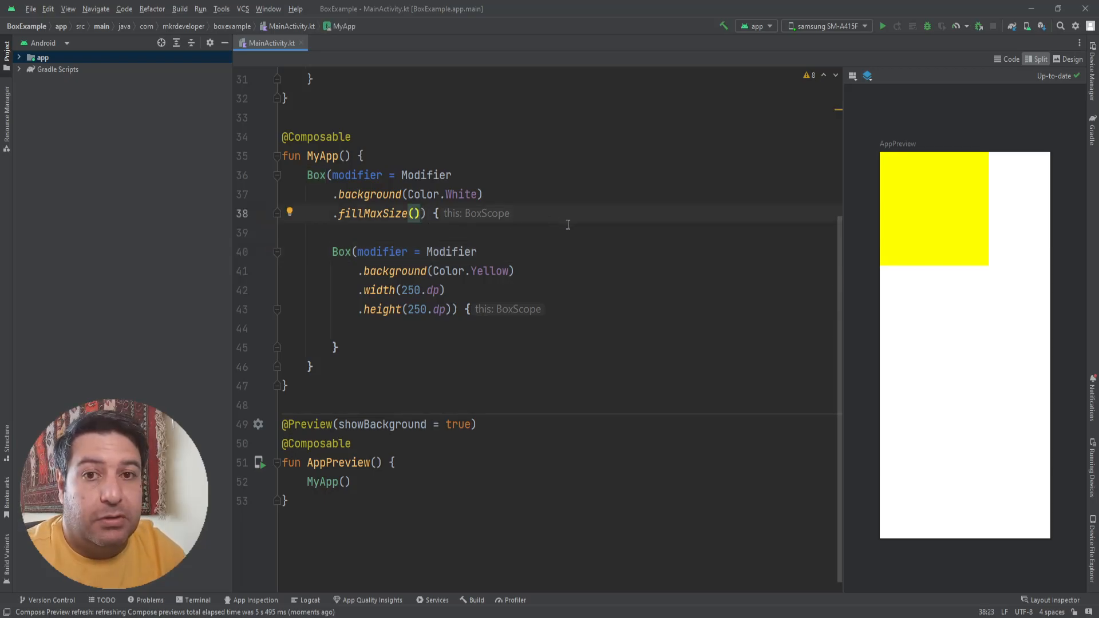
Add a comma after .fillMaxSize() in the outer Box call to allow another argument.
text(,)
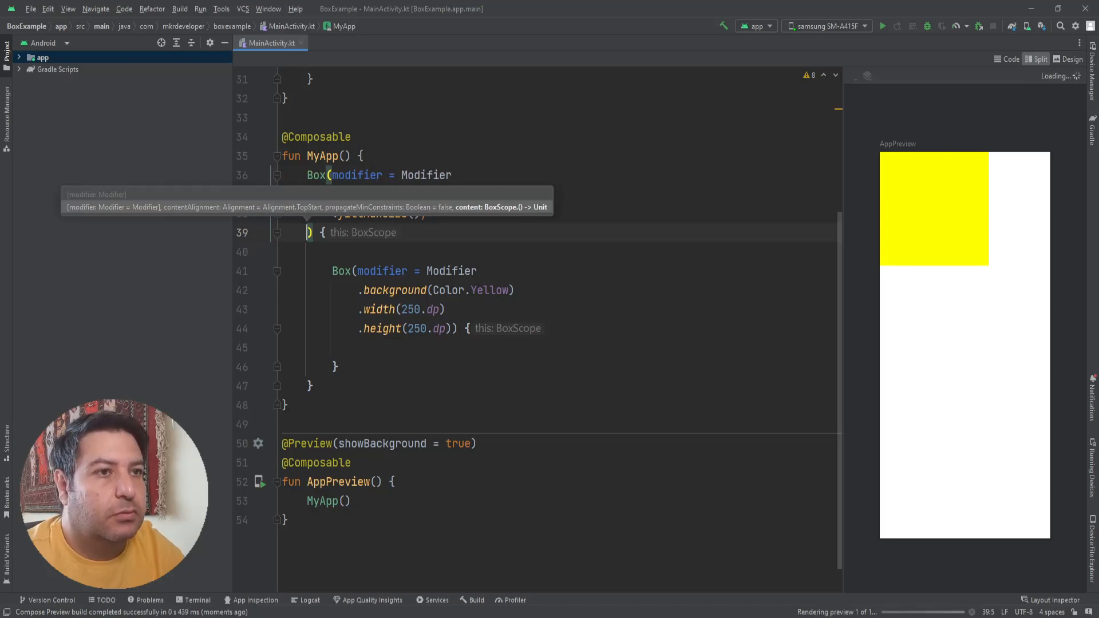
Set the outer Box's contentAlignment = Alignment.Center so the yellow square is centered.
text(contentAlignment =)
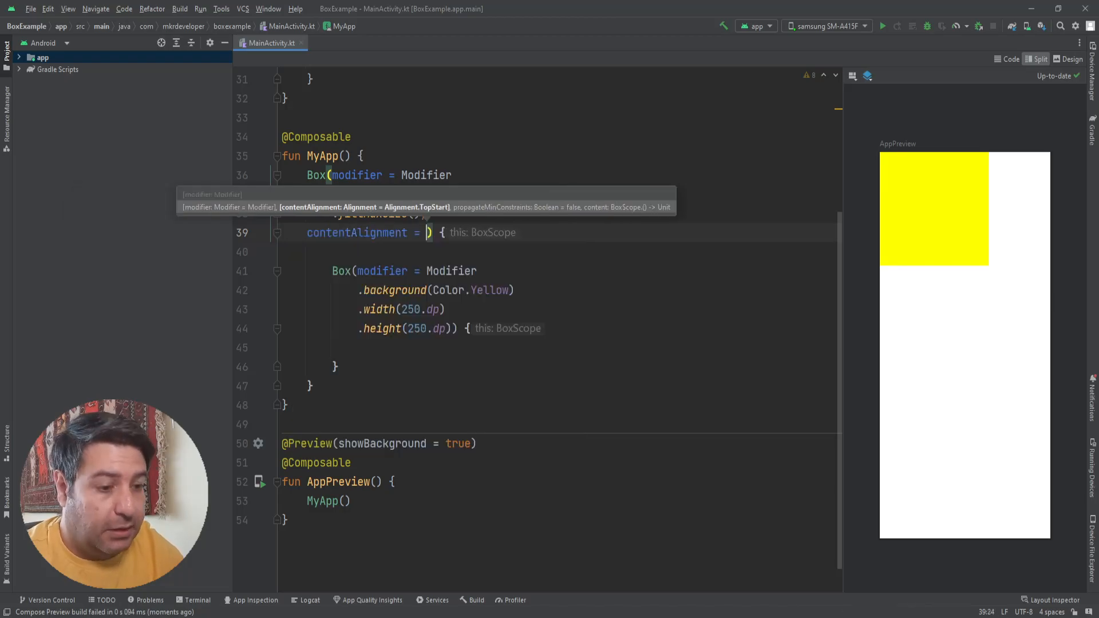
text(All)
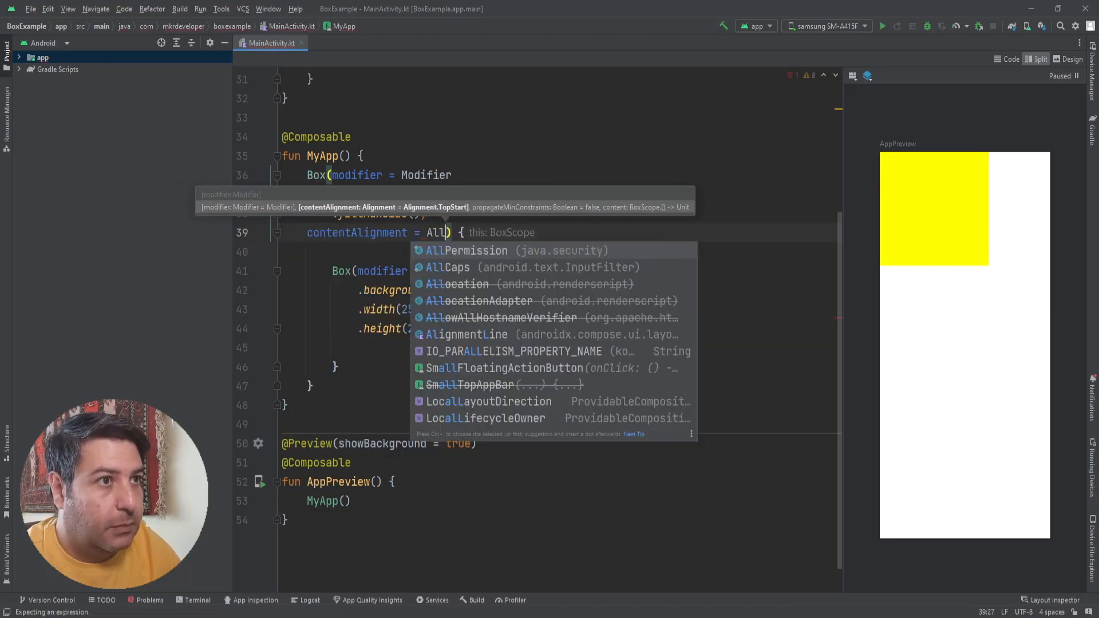
text(ignment)
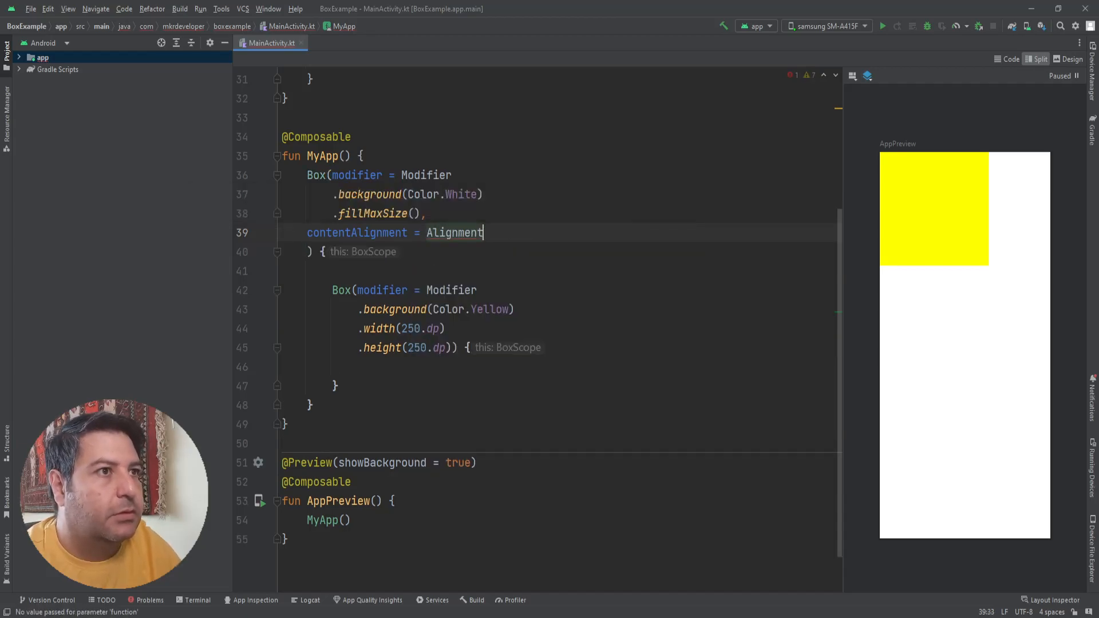
text(.)
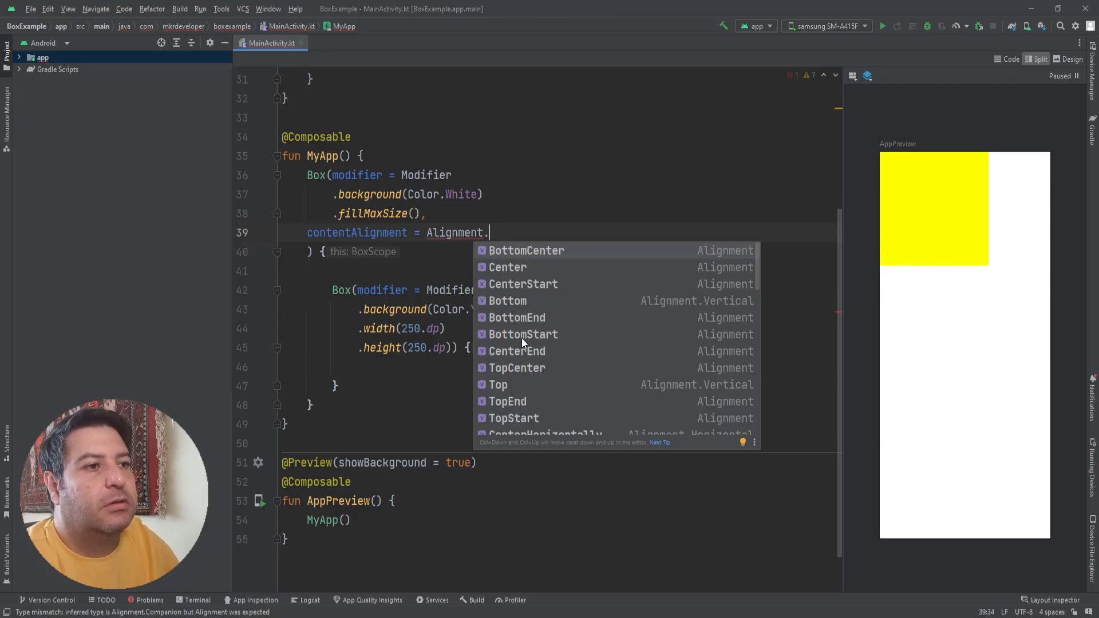
mouse_move(508, 321)
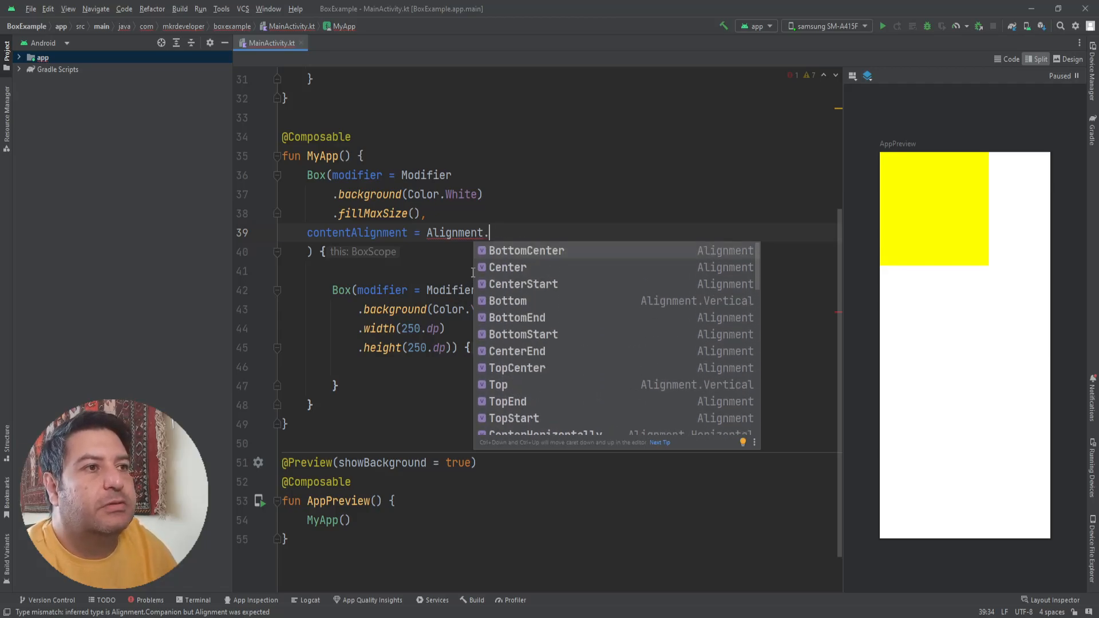
click(507, 267)
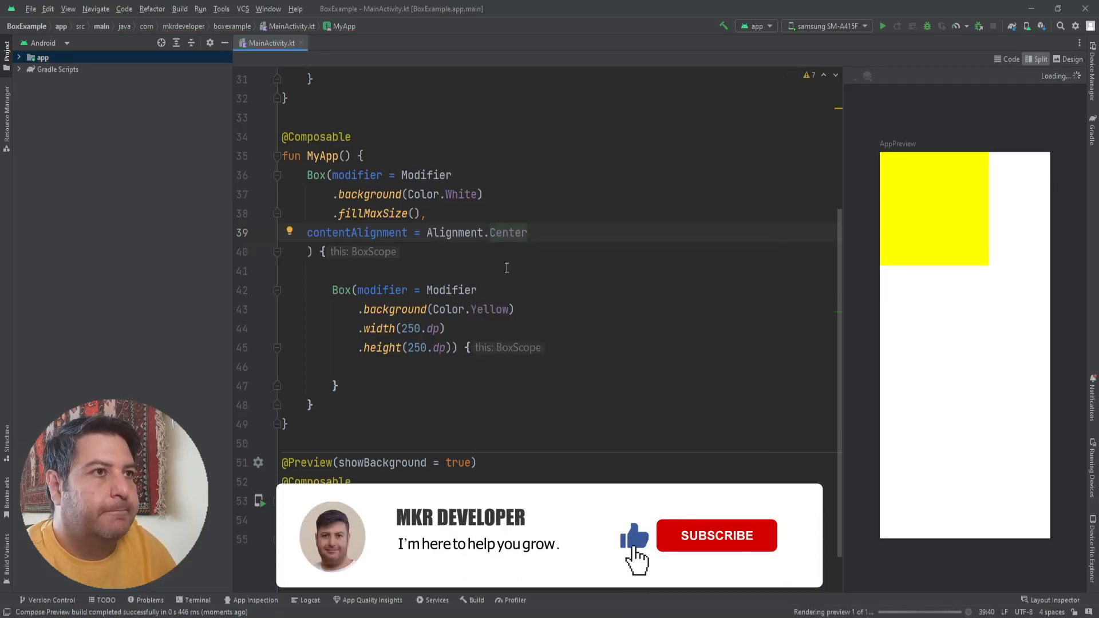
click(716, 536)
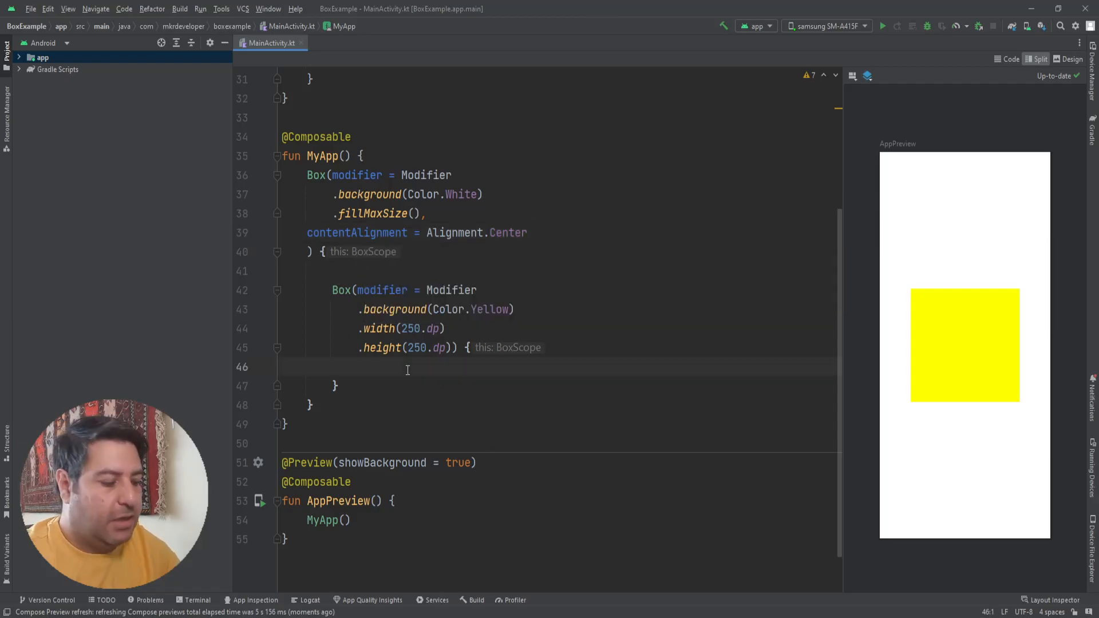
Nest a green Box with Modifier.background(Color.Green) inside the yellow Box.
text(Box() {)
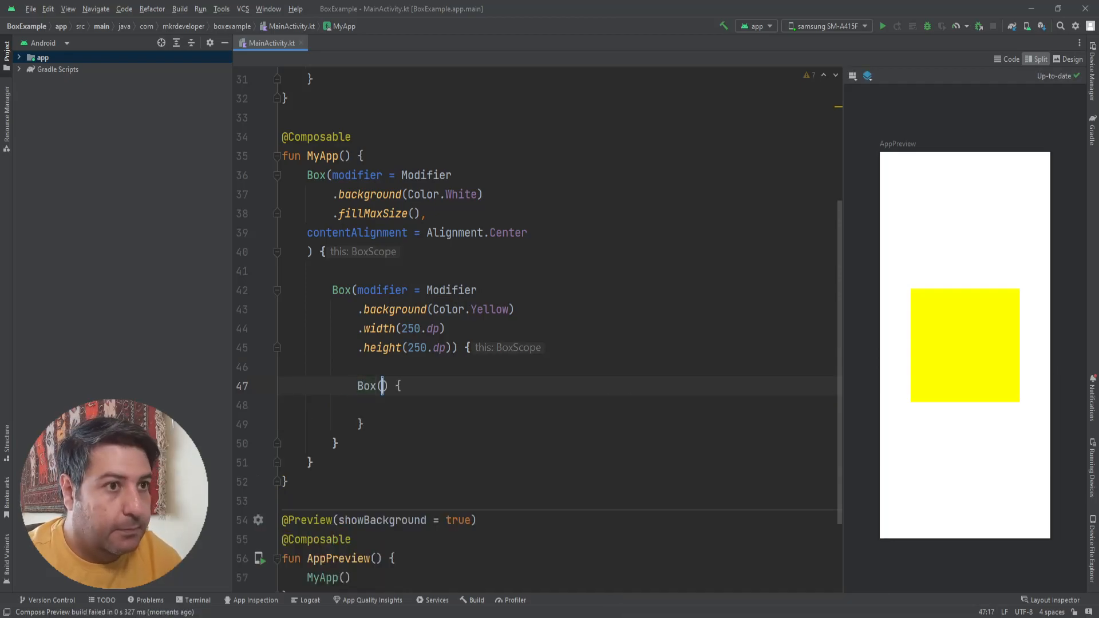
text(m)
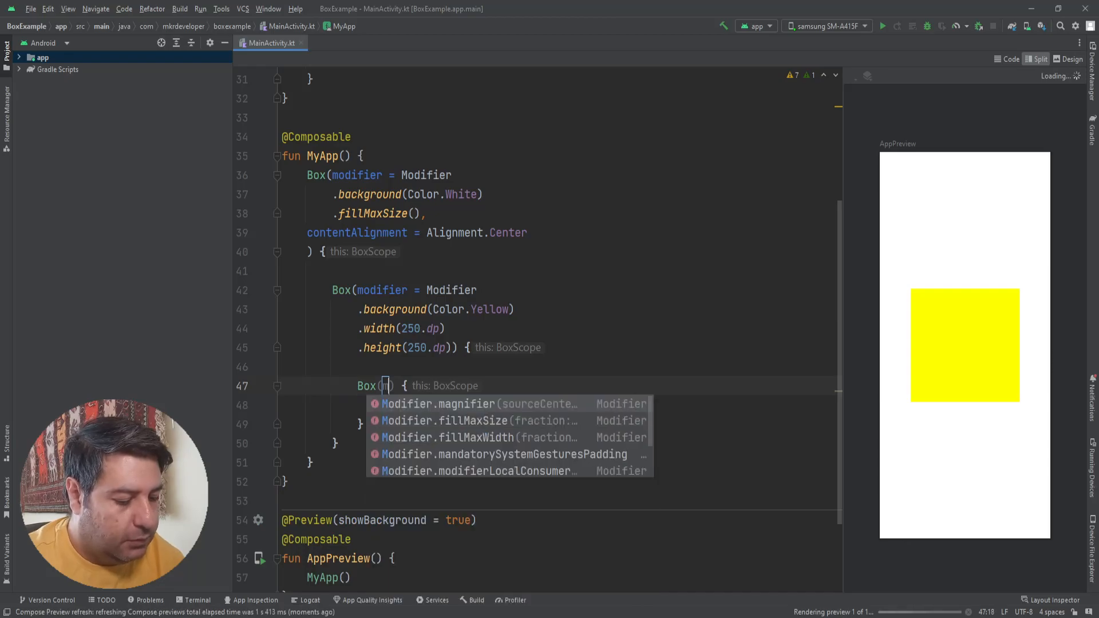
text(odif)
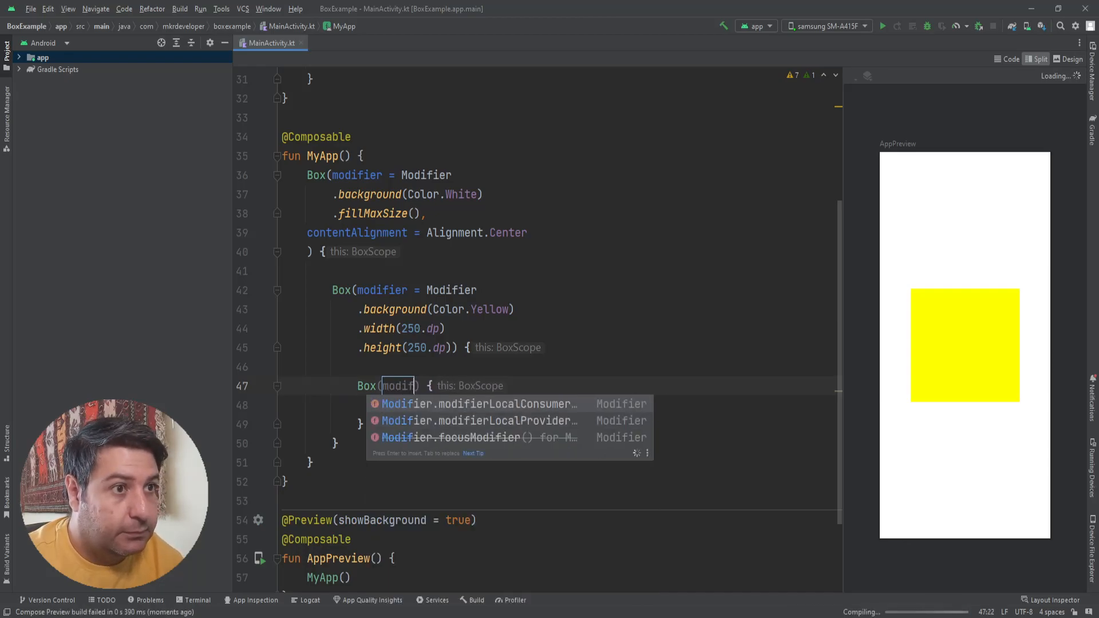
text(ier)
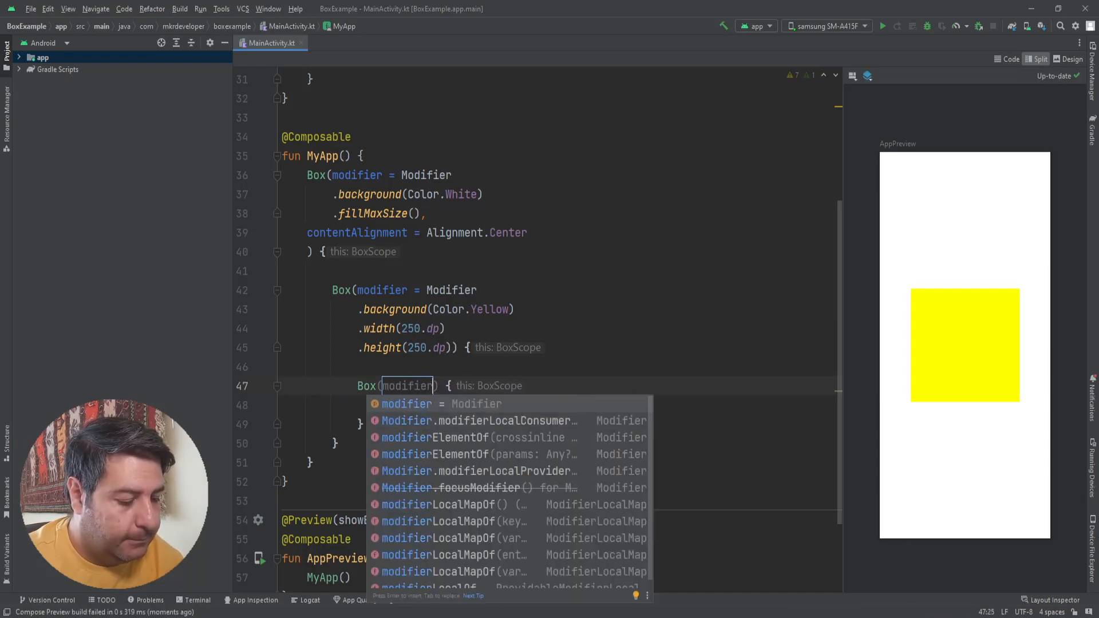
key(Escape)
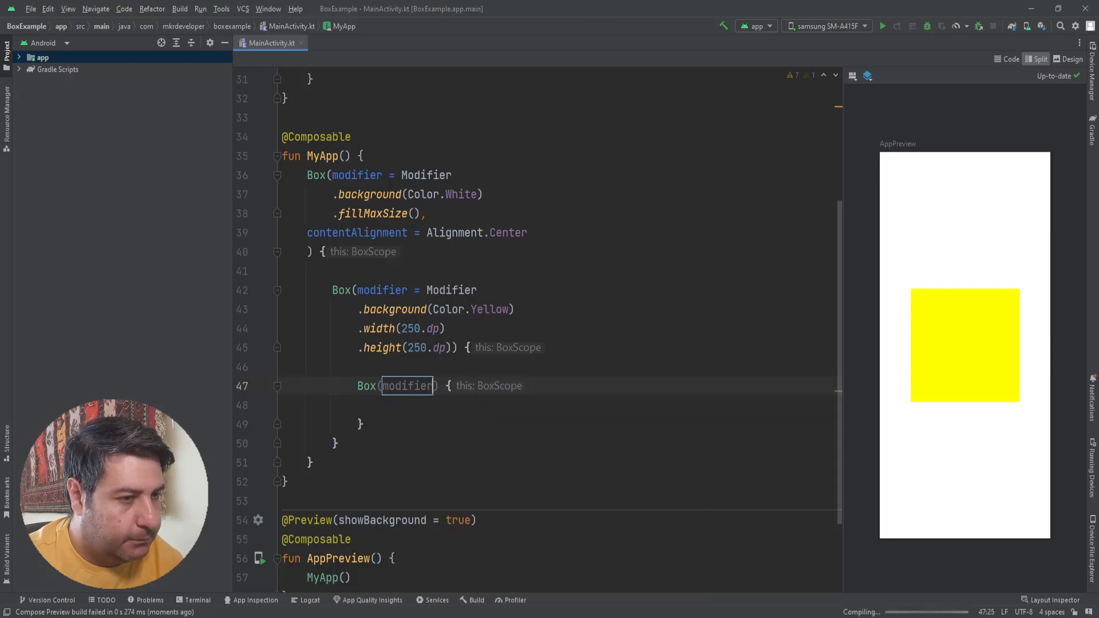
text(= M)
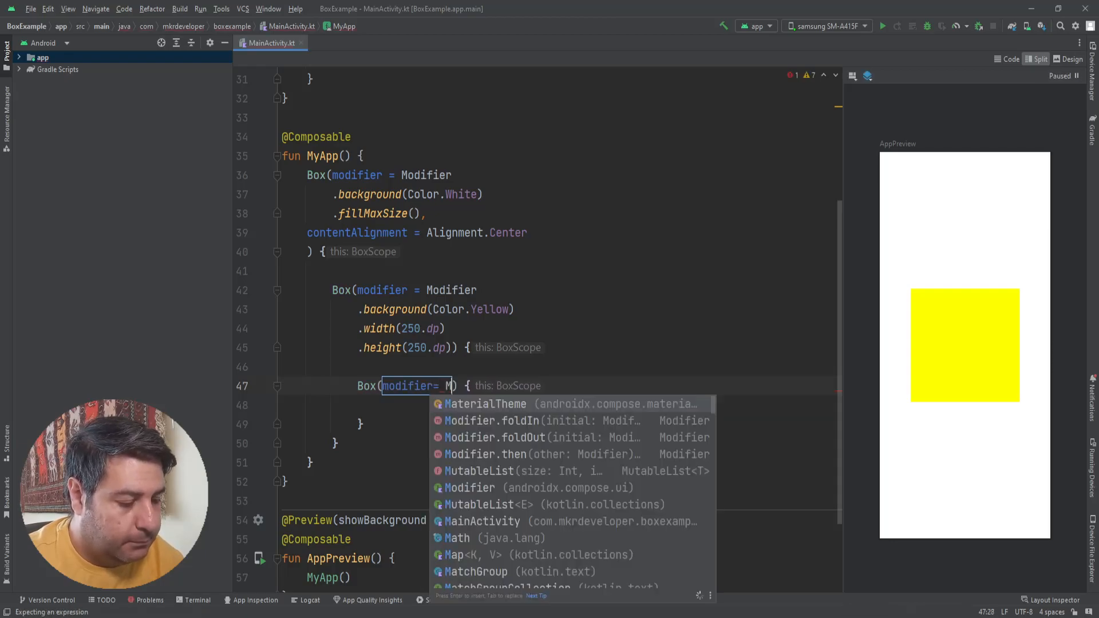
text(odifier.background()
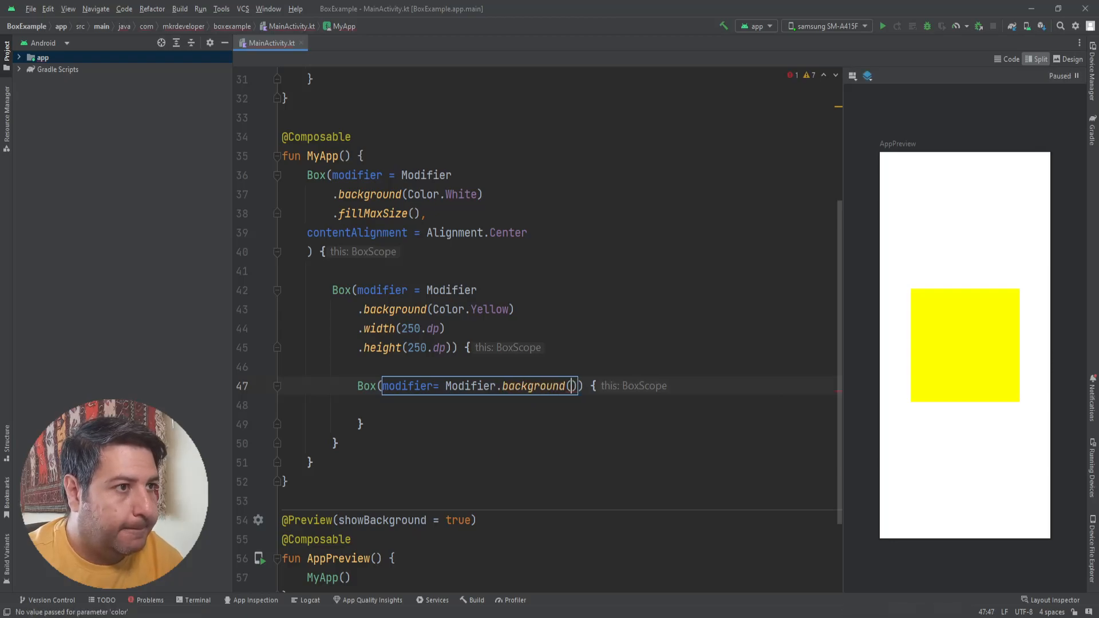
mouse_move(571, 385)
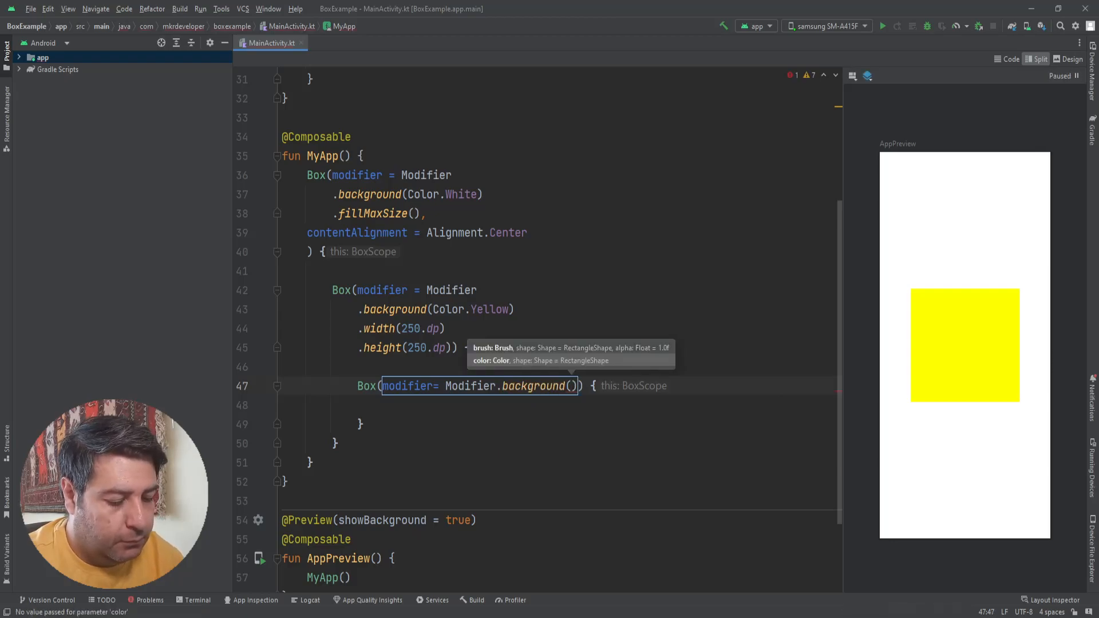
text(Color.)
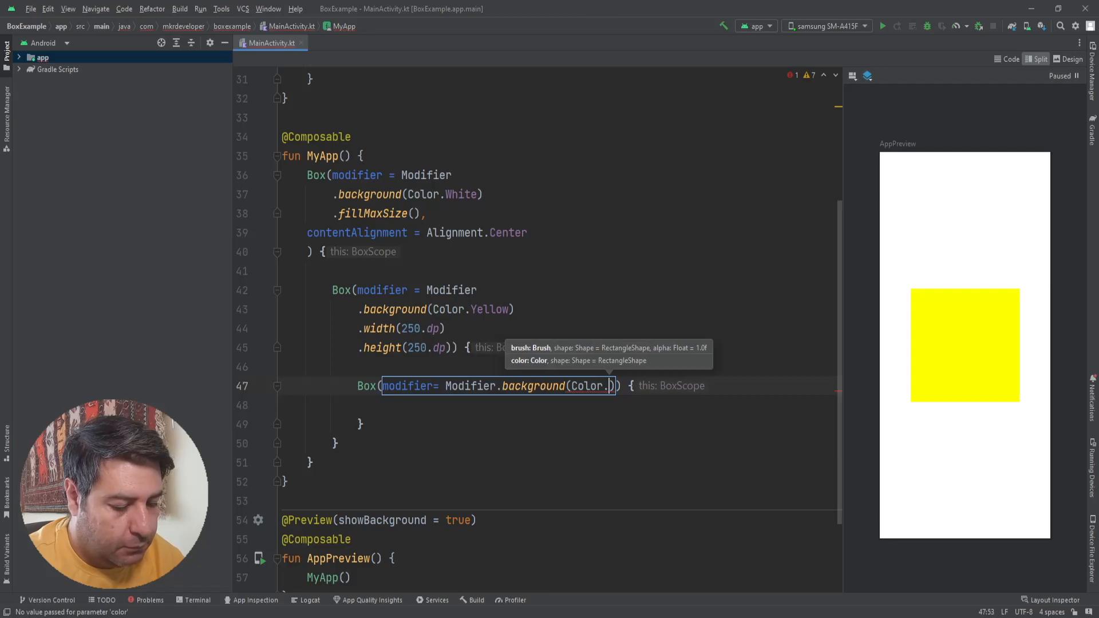
text(Green)
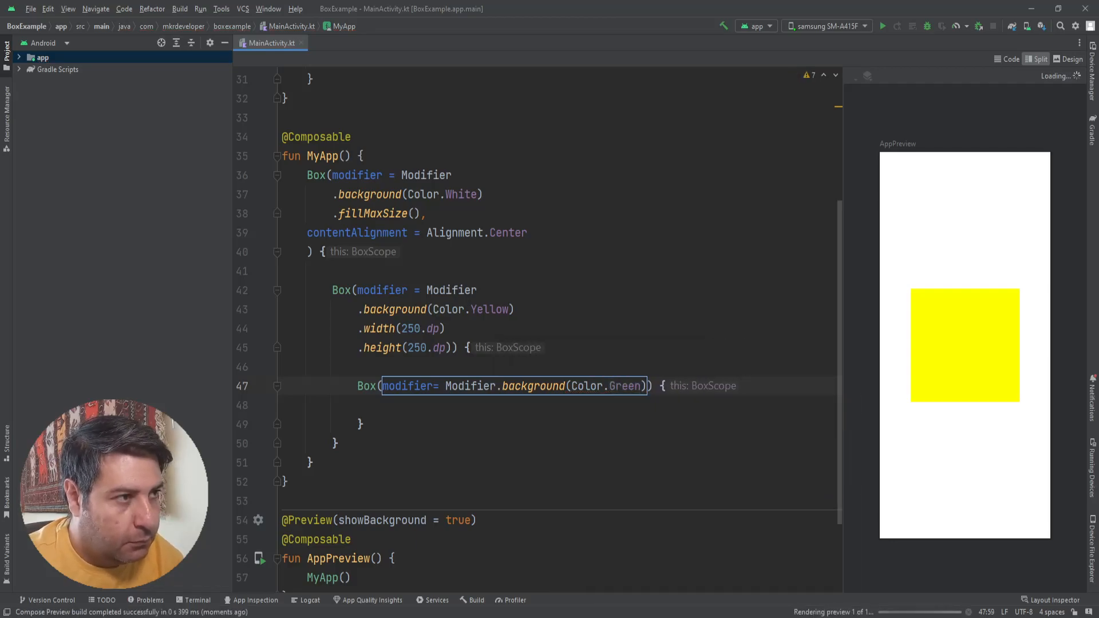
Give the green Box .width(100.dp).height(100.dp).
text(.)
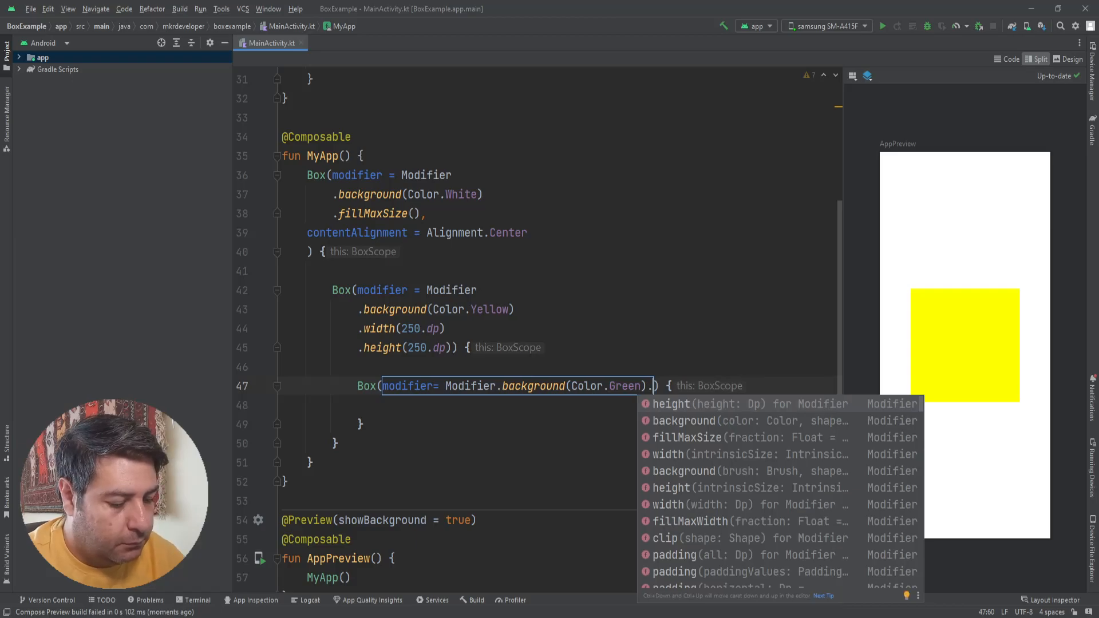
text(width(1)
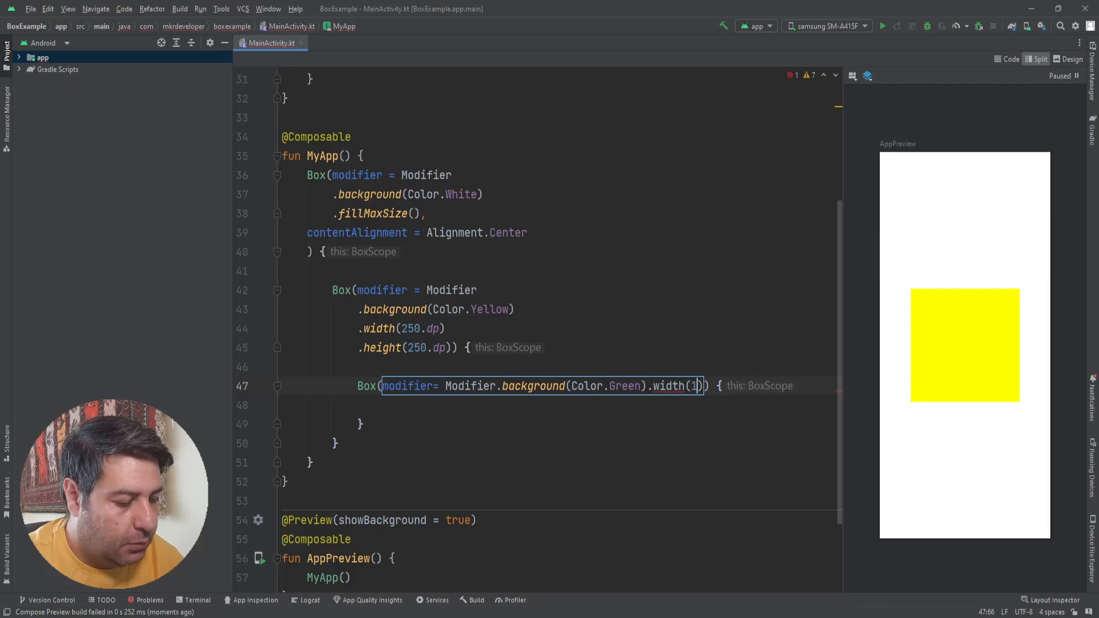
text(00.dp).height()
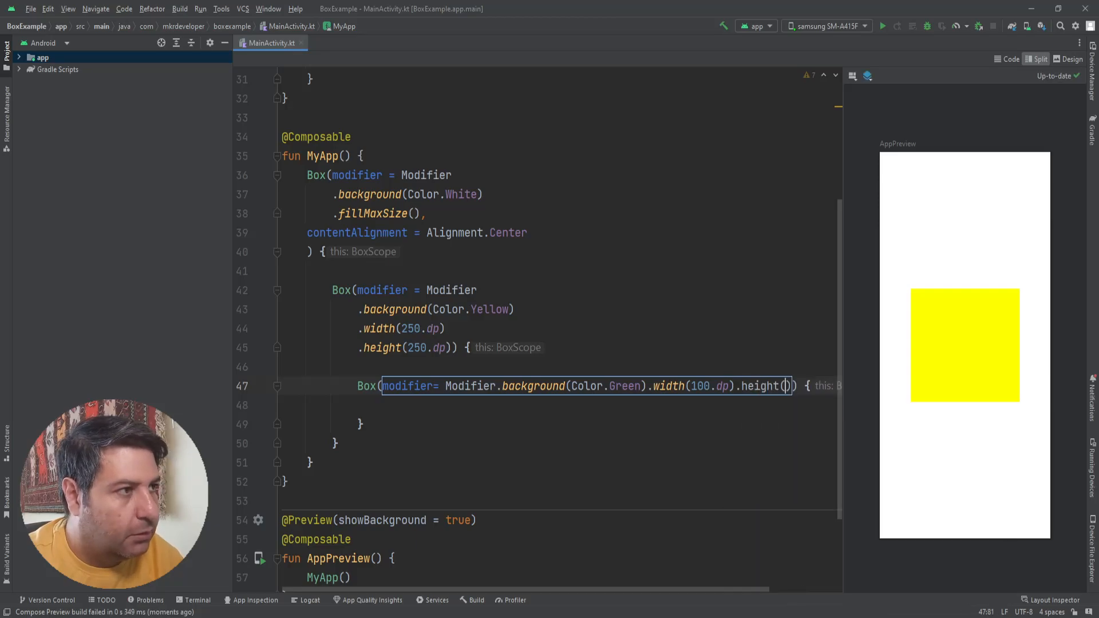
text(100)
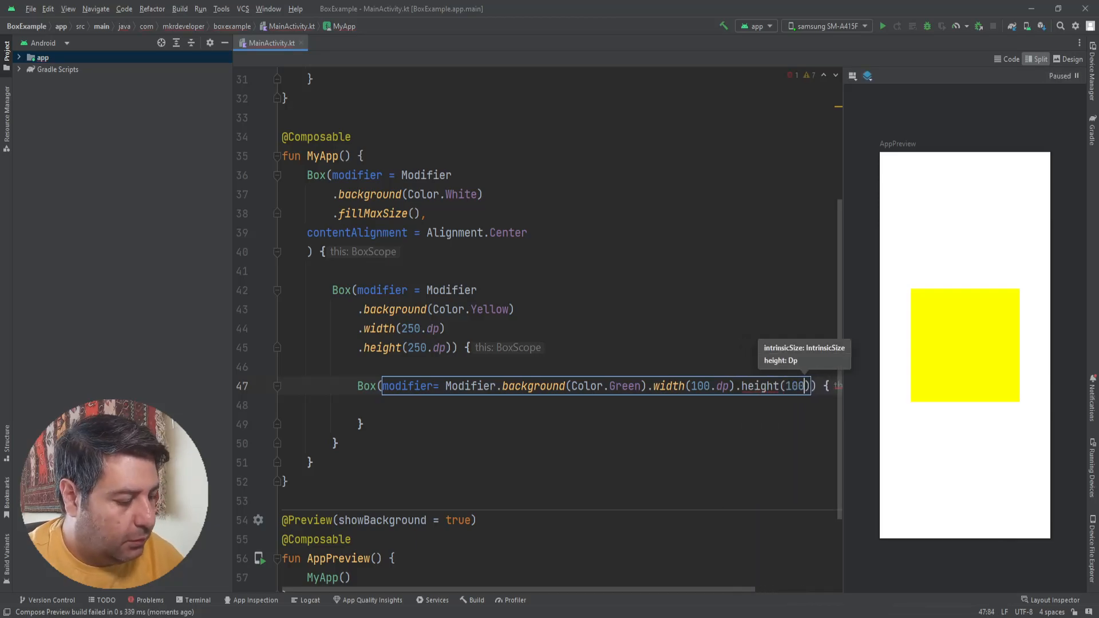
text(.dp)) {)
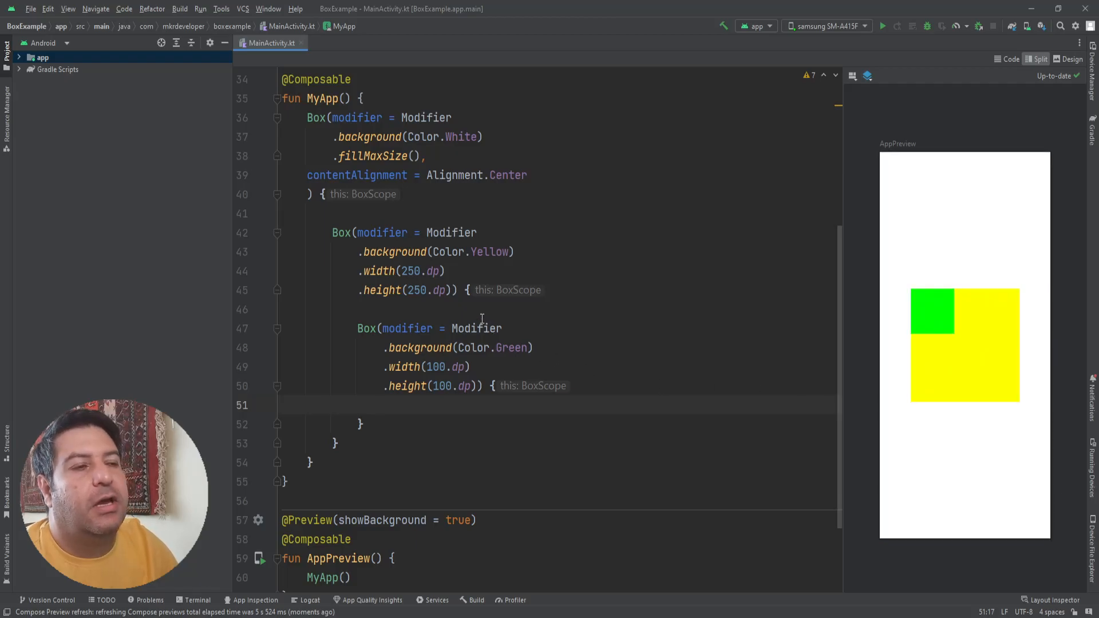
Set the yellow Box's contentAlignment = Alignment.BottomCenter after .height(250.dp).
click(454, 289)
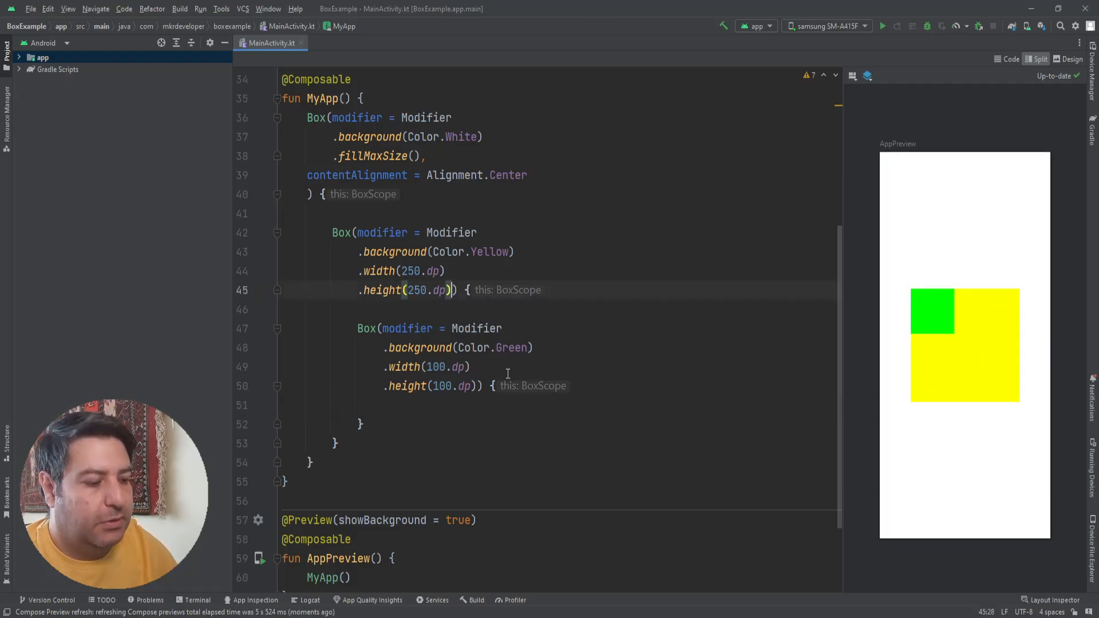
key(Enter)
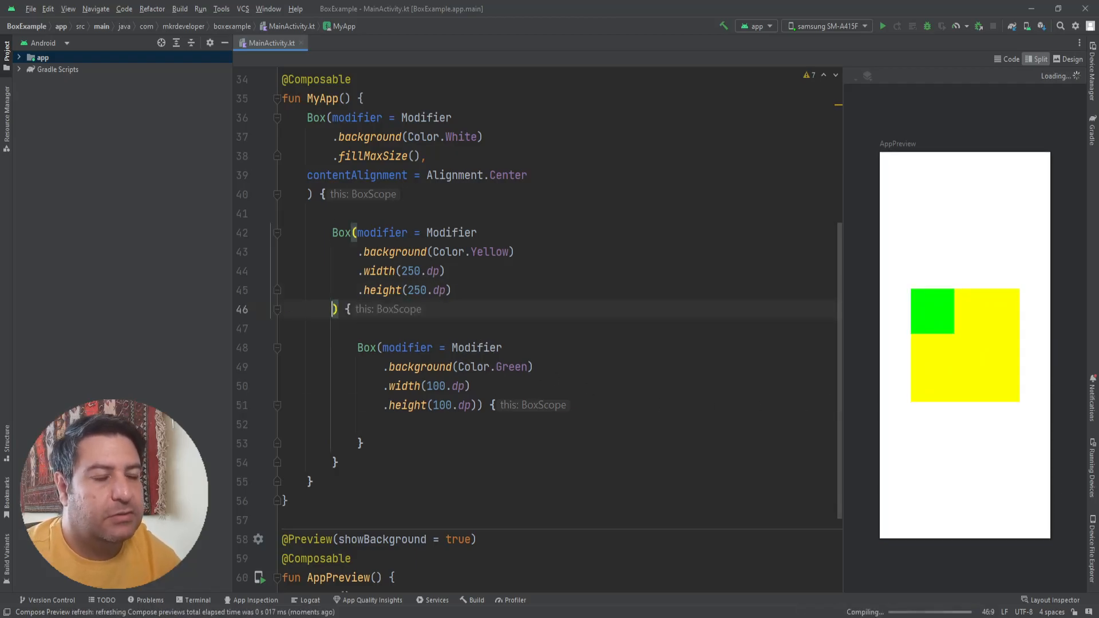
text(co)
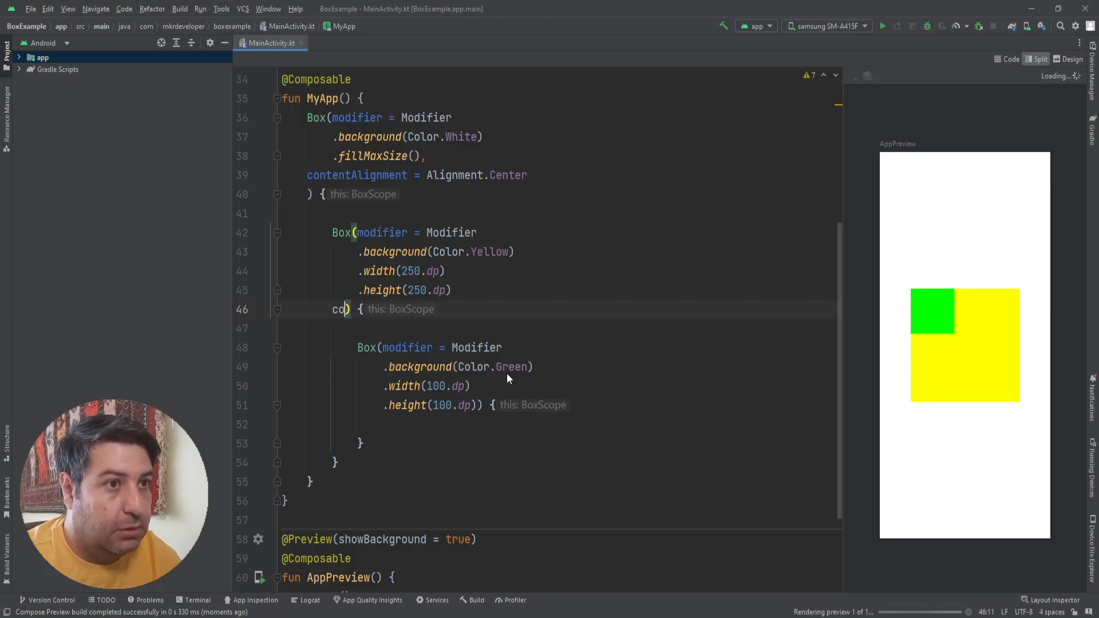
key(Backspace)
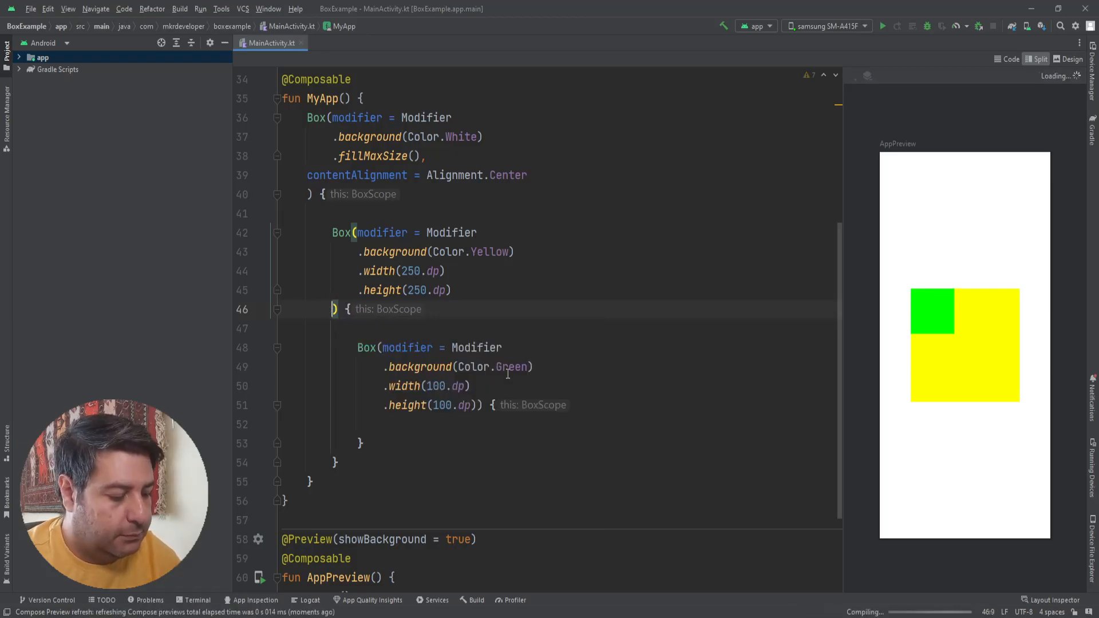
text(,co)
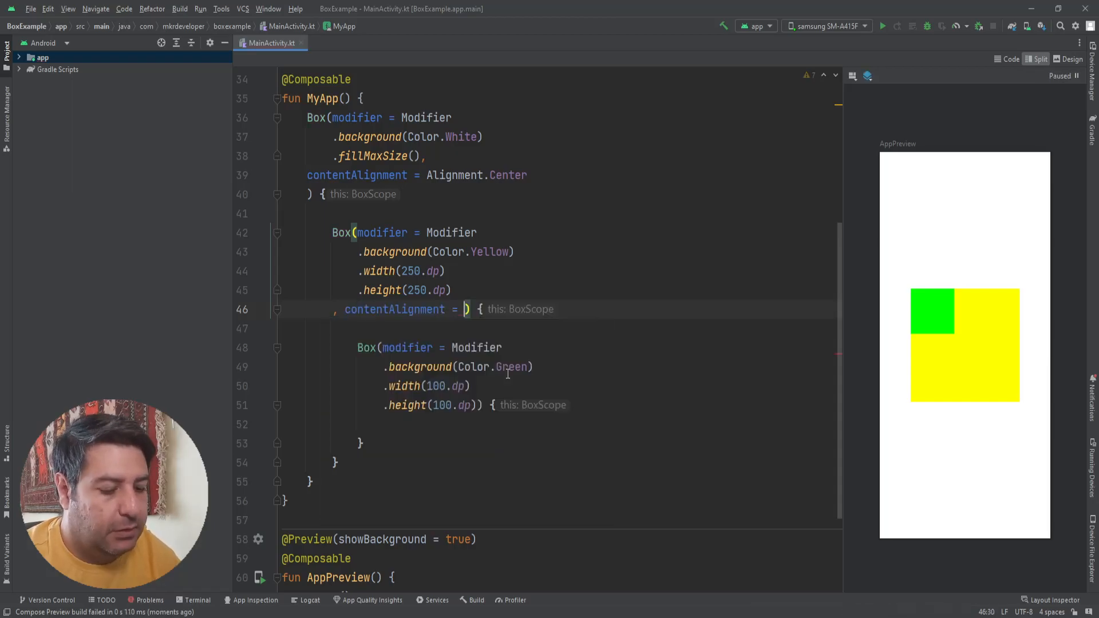
text(Alignment.BottomCenter)
click(559, 424)
text(Text(text = )
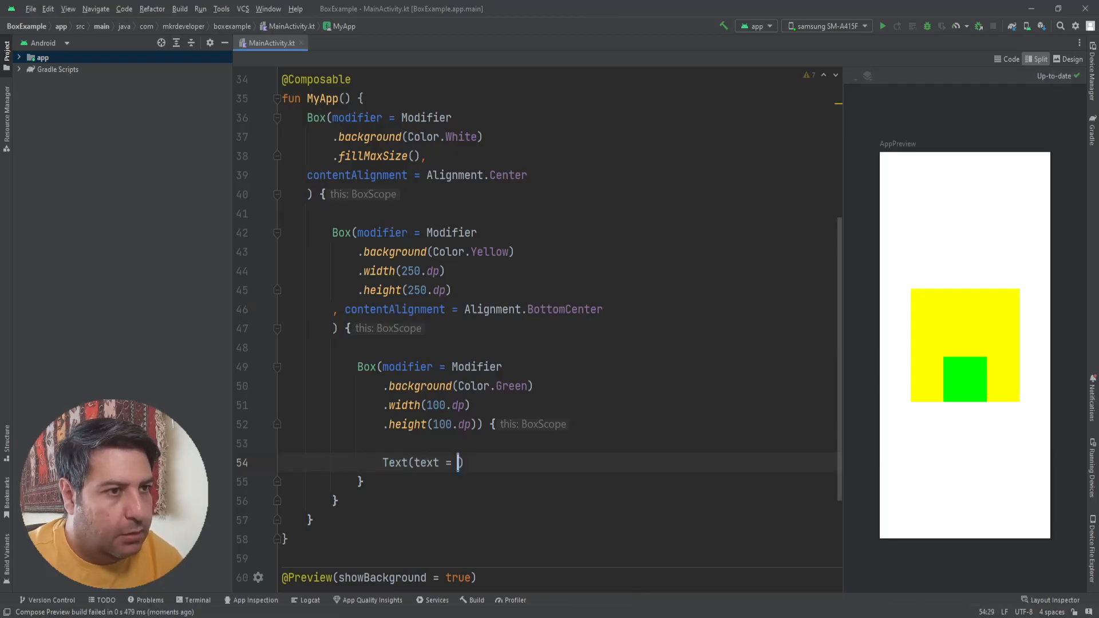
Add a Text with text = "Subscribe please" inside the green Box.
text(s)
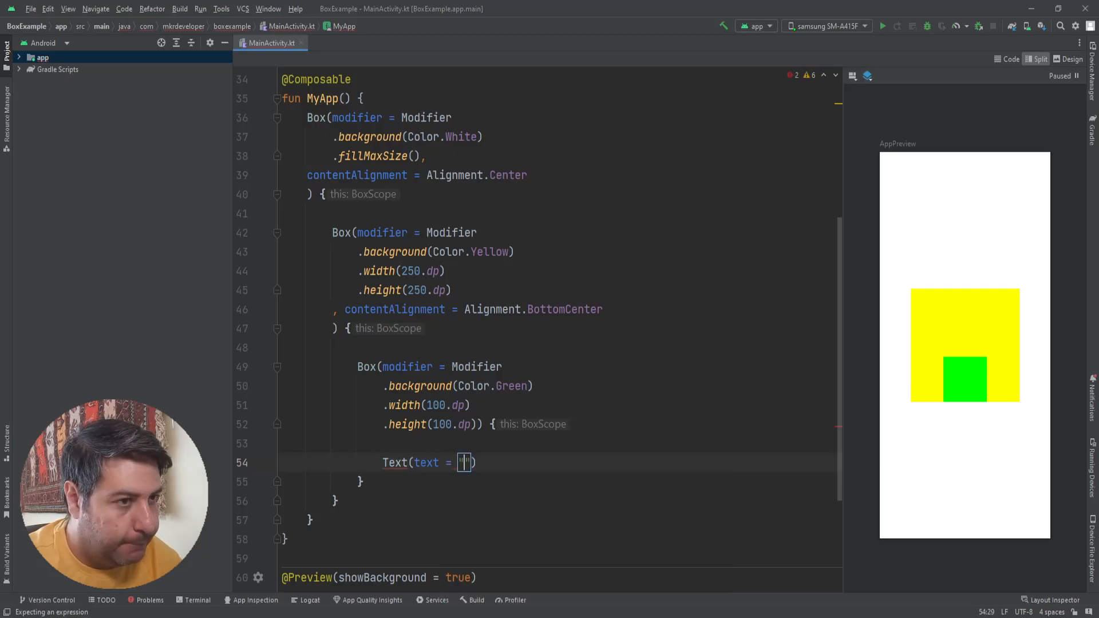
text(S)
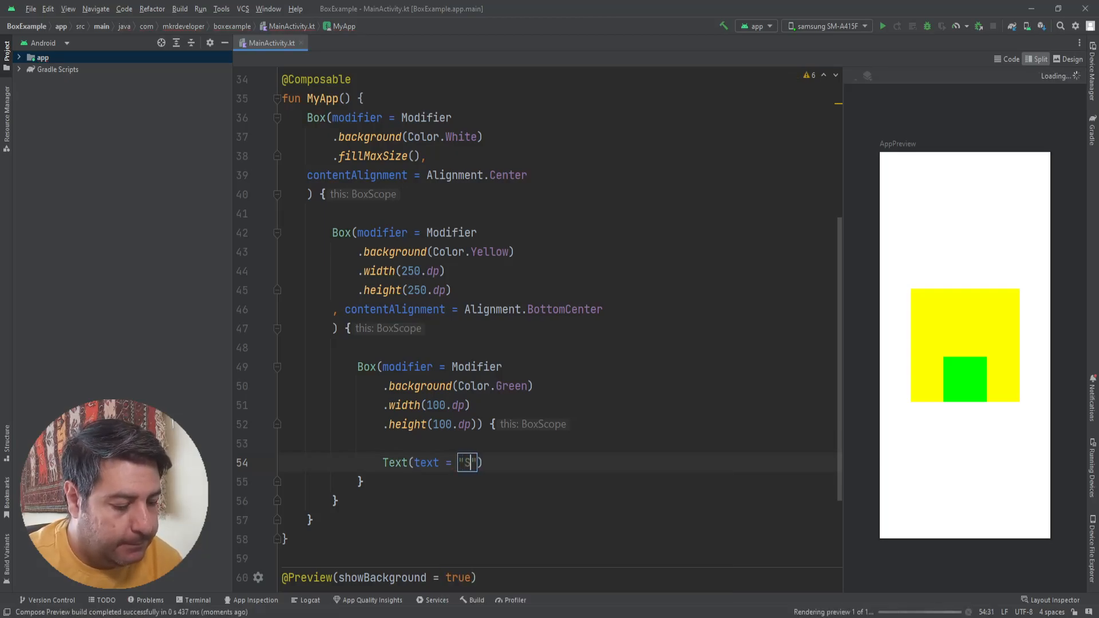
text(ubscribe p)
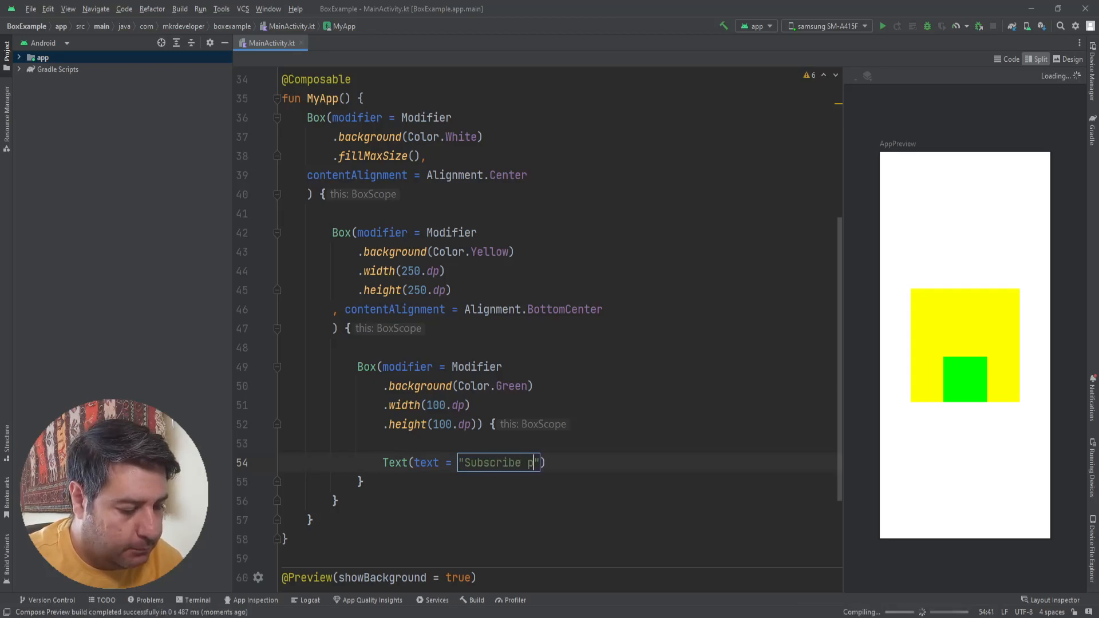
text(lease)
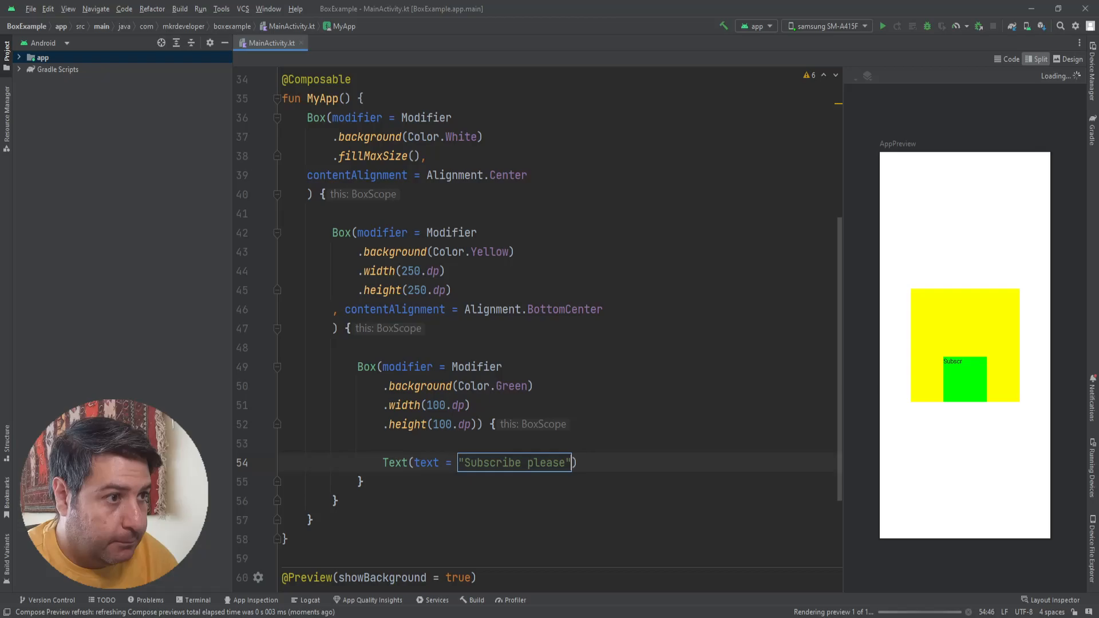
Set the Text's fontSize = 38.sp.
text(.fo)
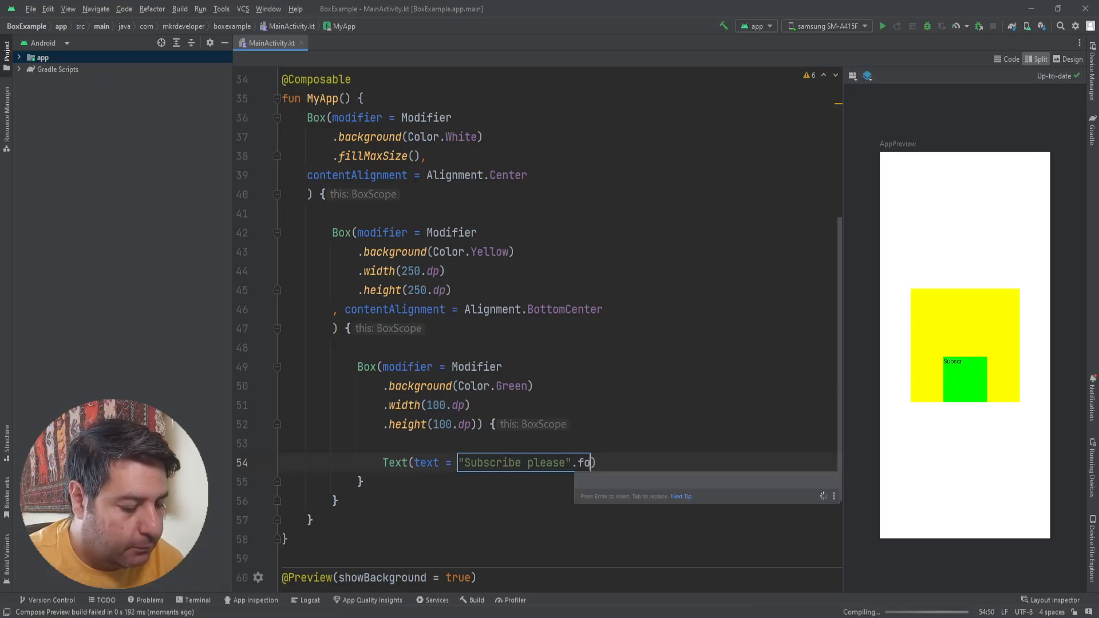
text(nt)
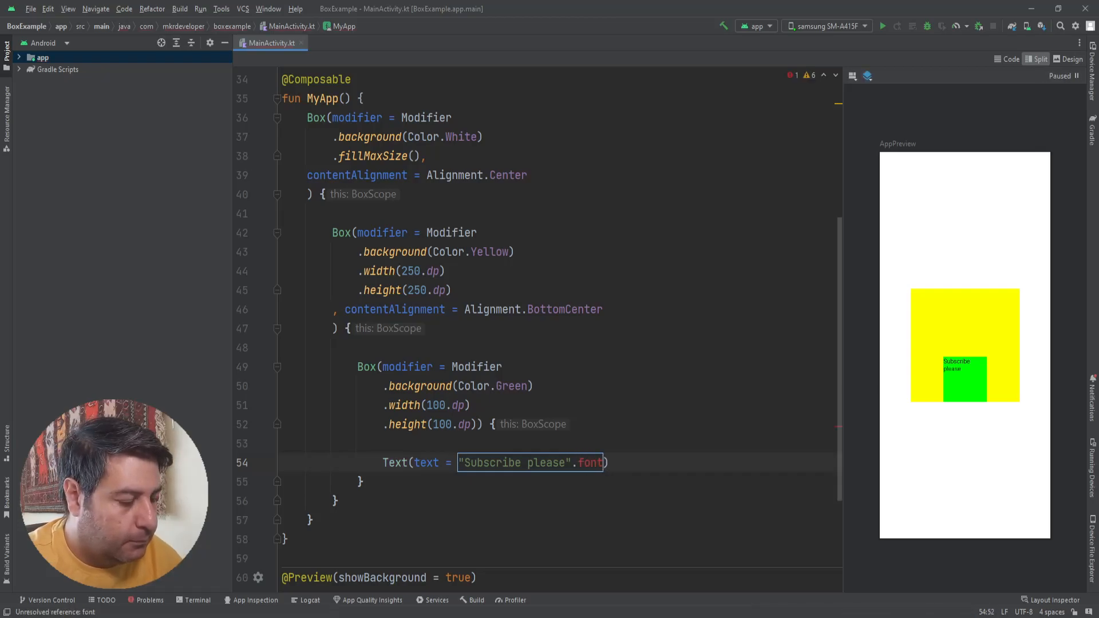
text(,fo)
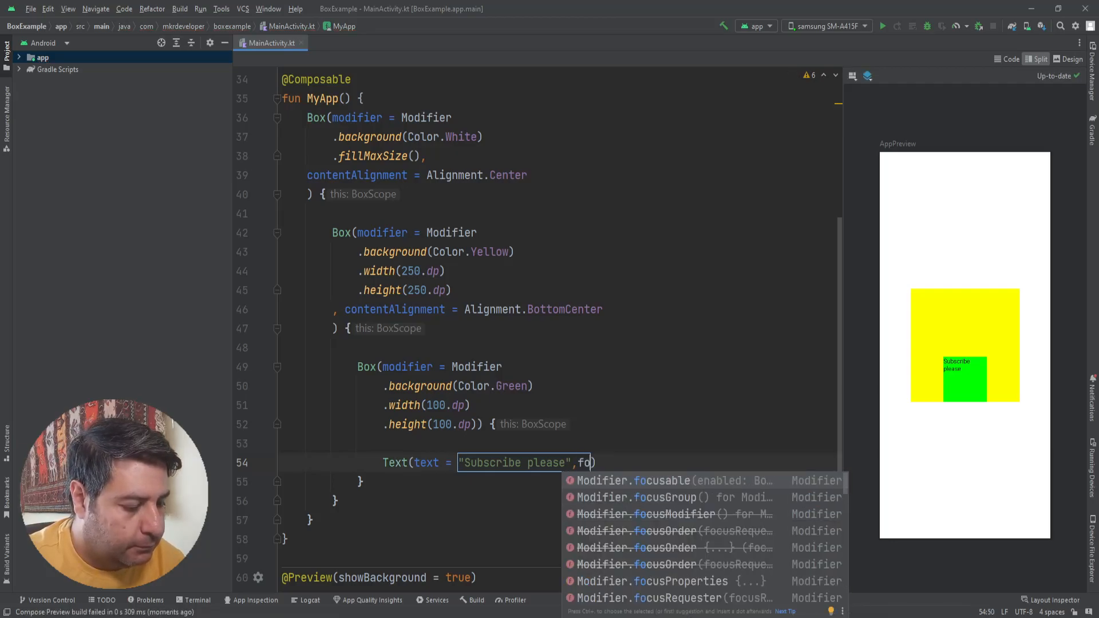
text(fontSize =)
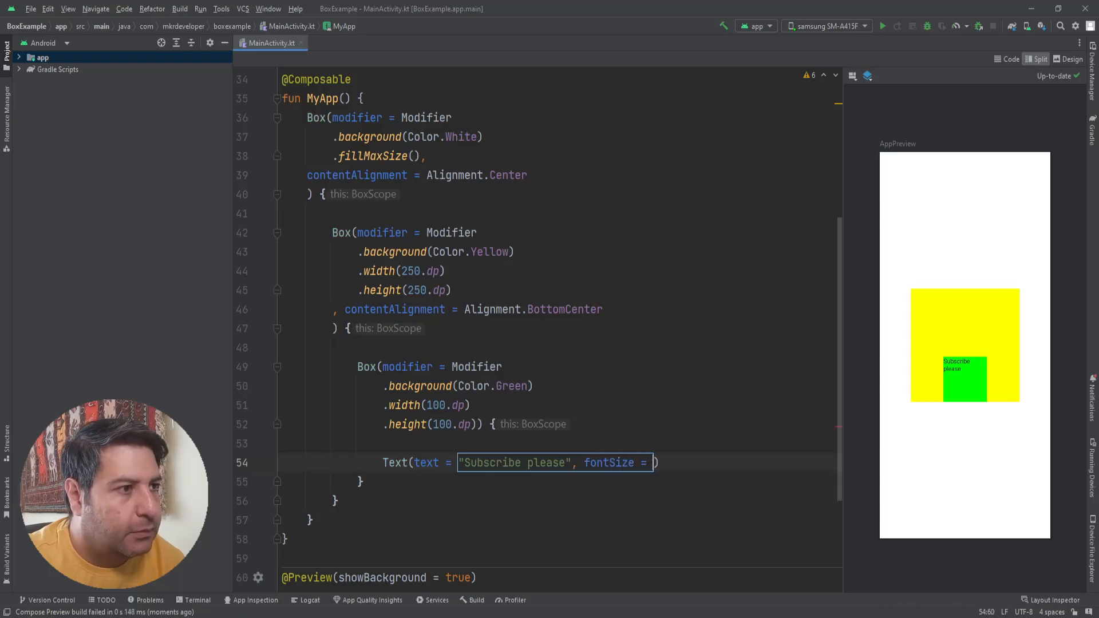
text(3)
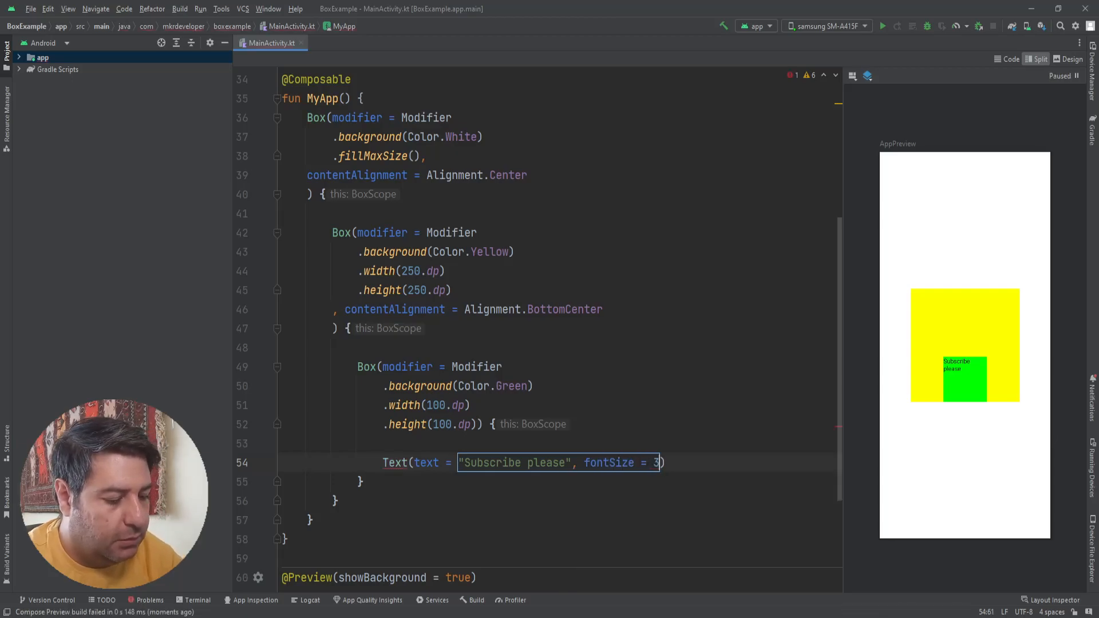
text(8.)
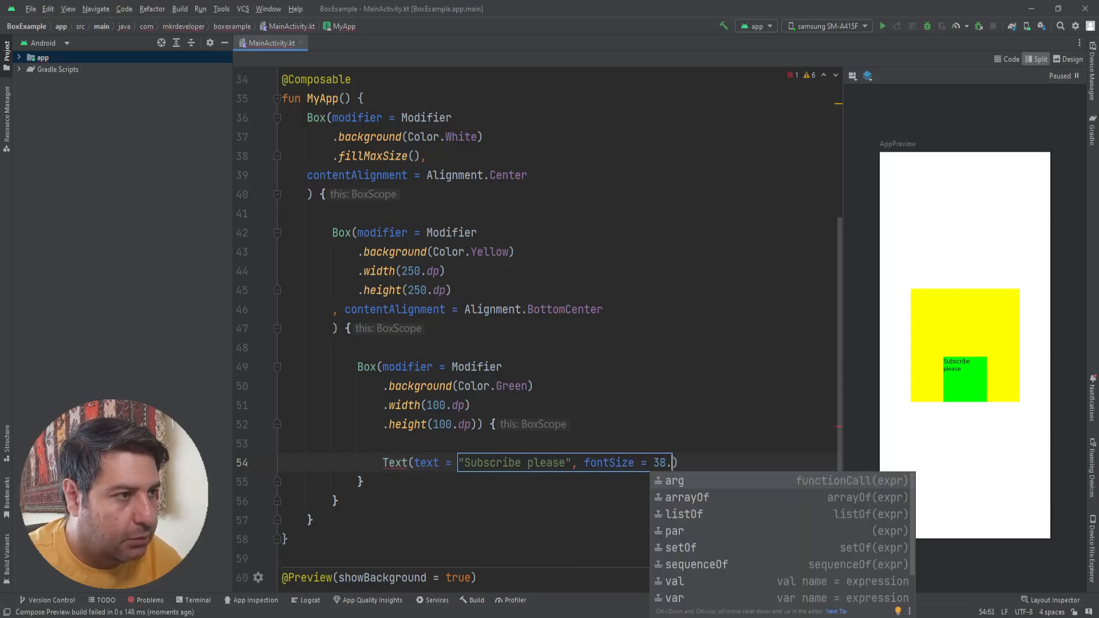
text(sp)
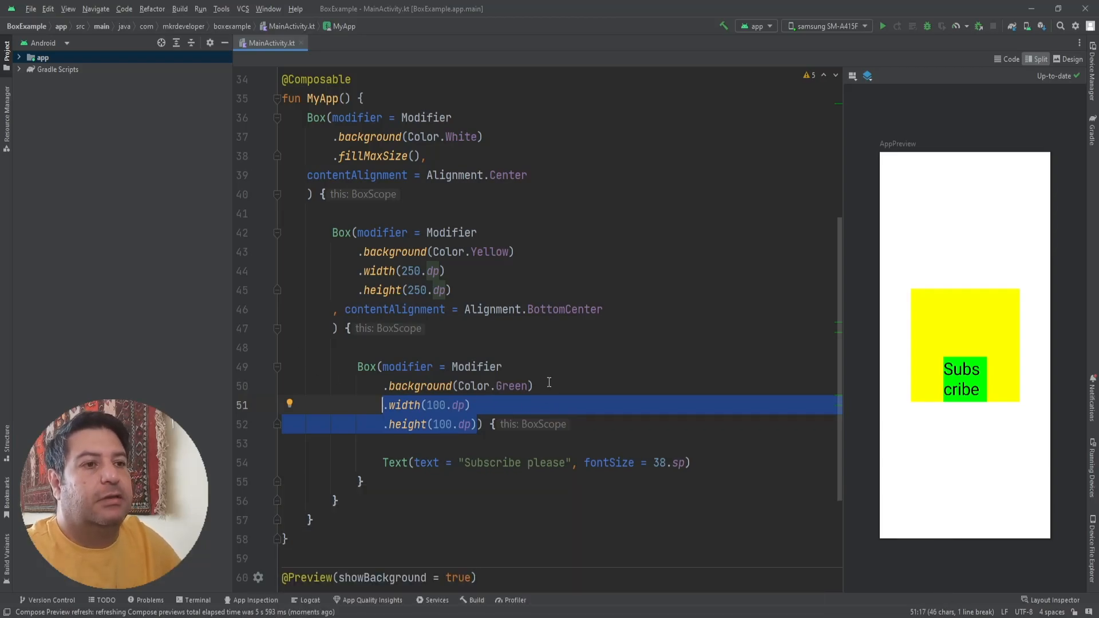
mouse_move(421, 431)
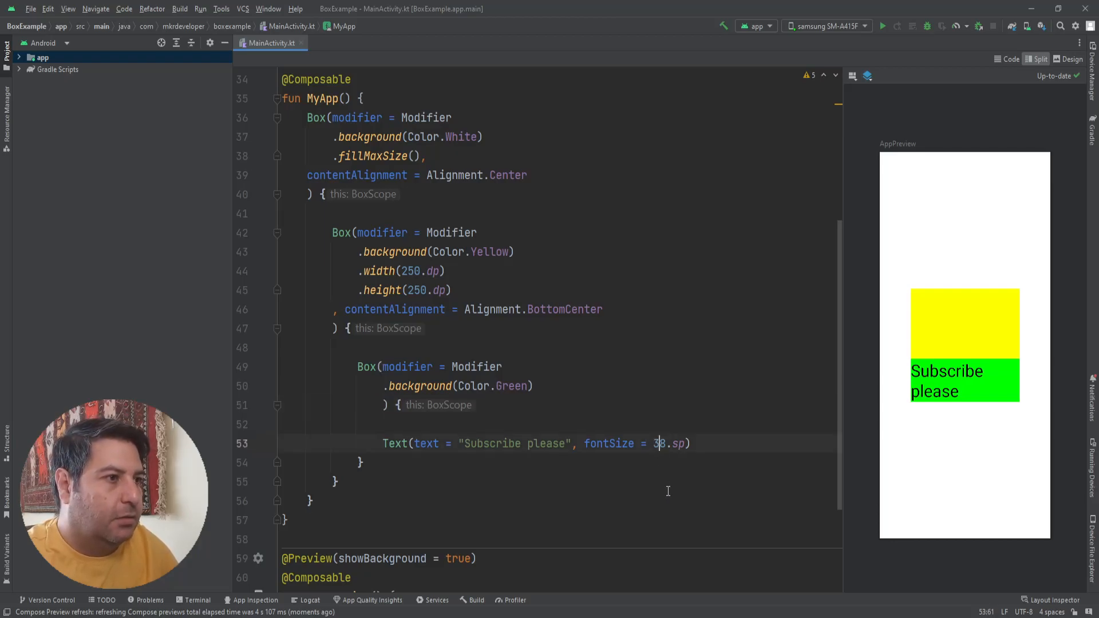
Try fontSize values 28 and 18 sp, then restore it to 38 sp.
text(2)
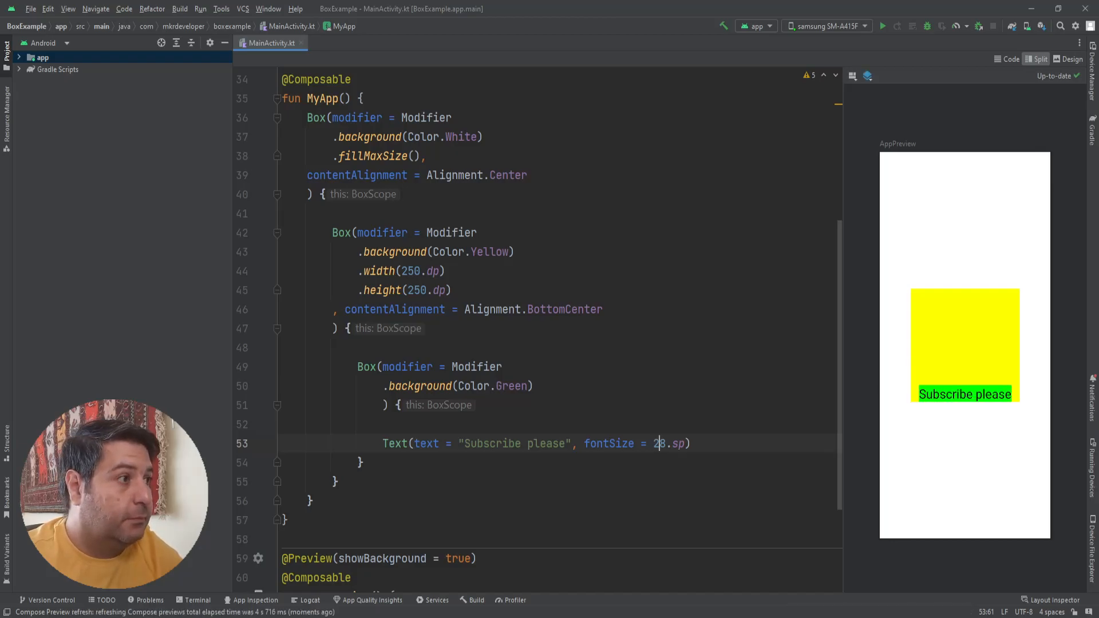
text(1)
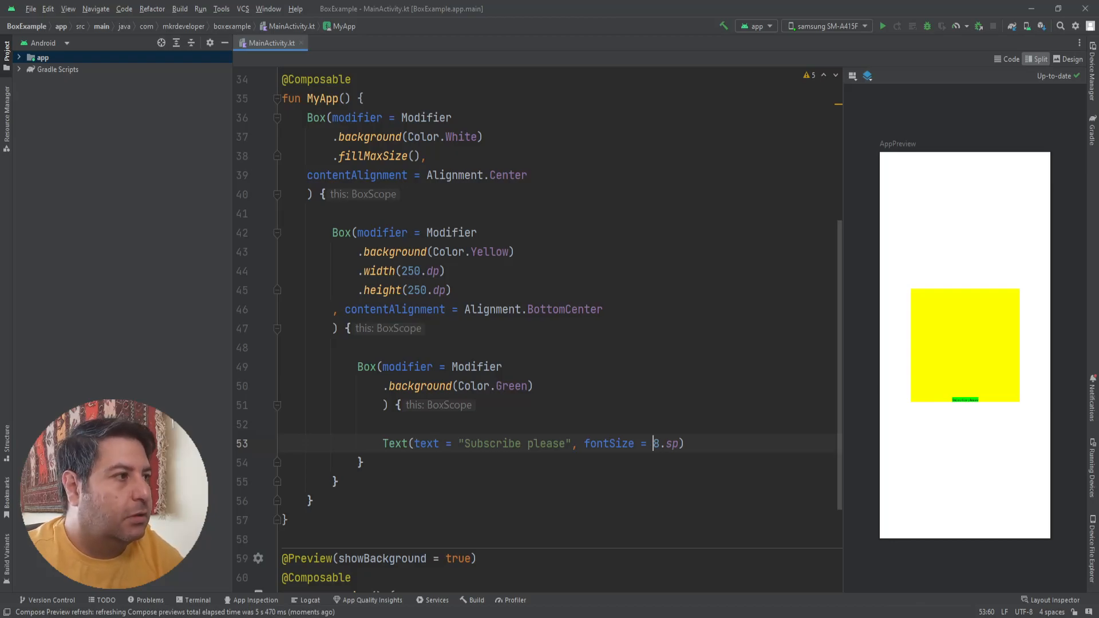
text(3)
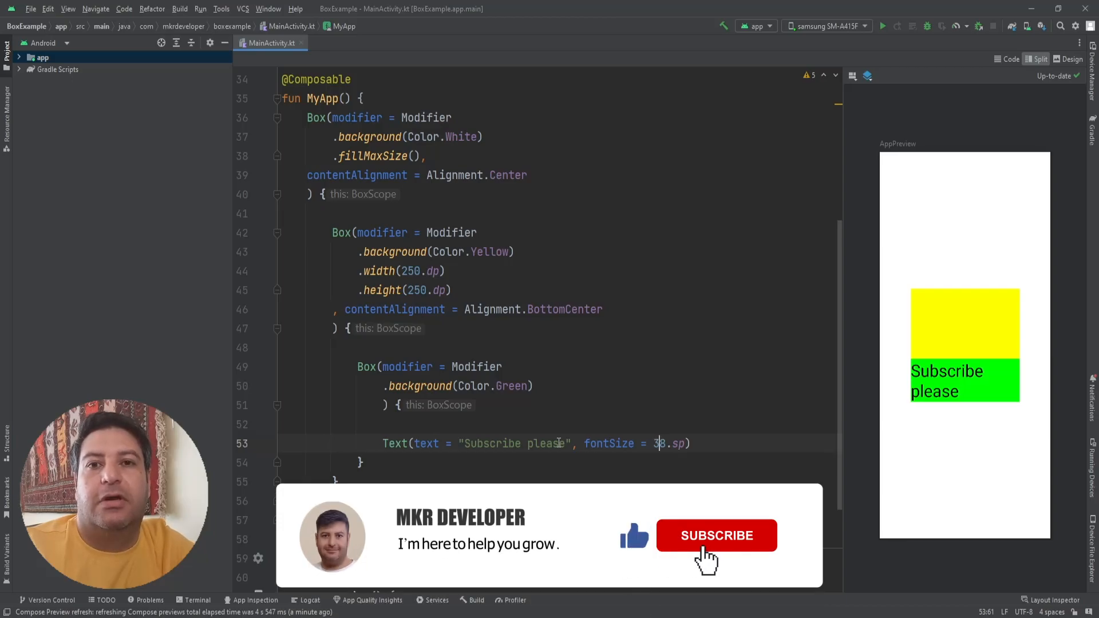
click(716, 535)
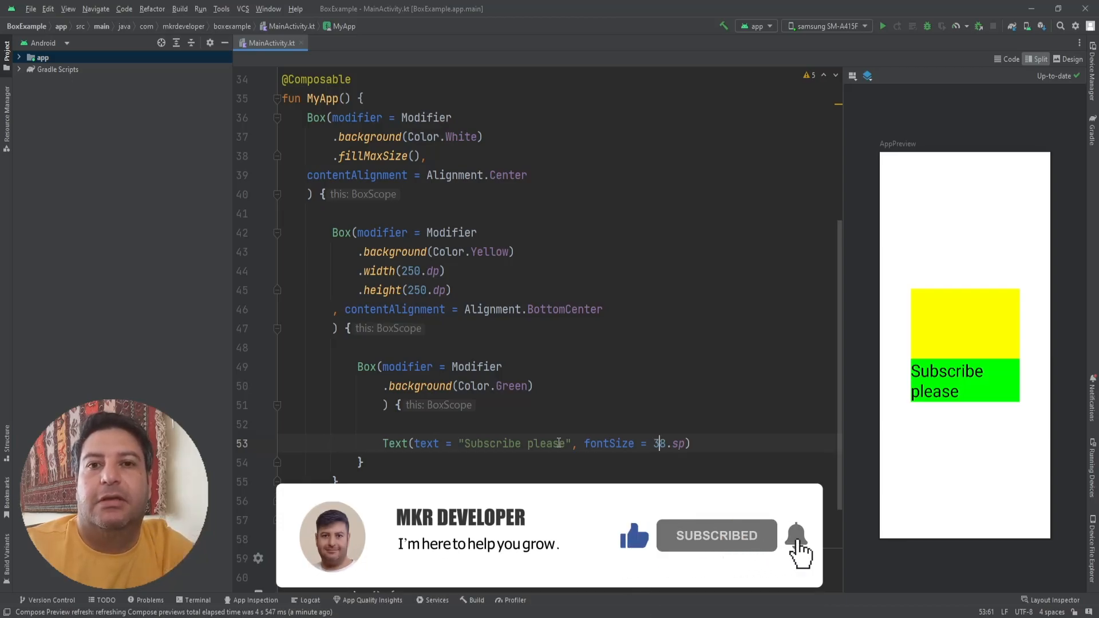